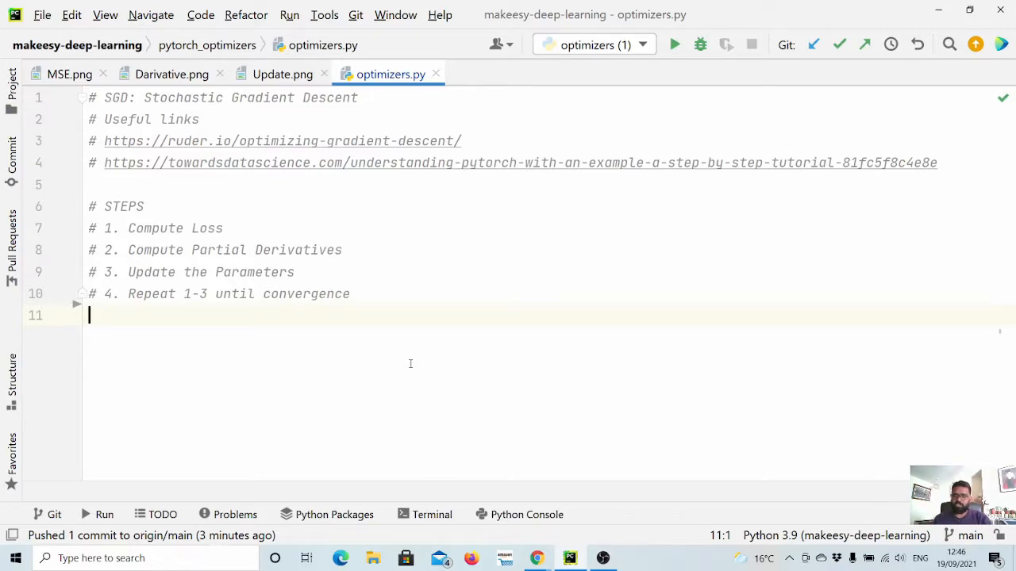
Review the MSE formula image, the script, then the Derivative.png image of MSE partial derivatives
left_click(70, 75)
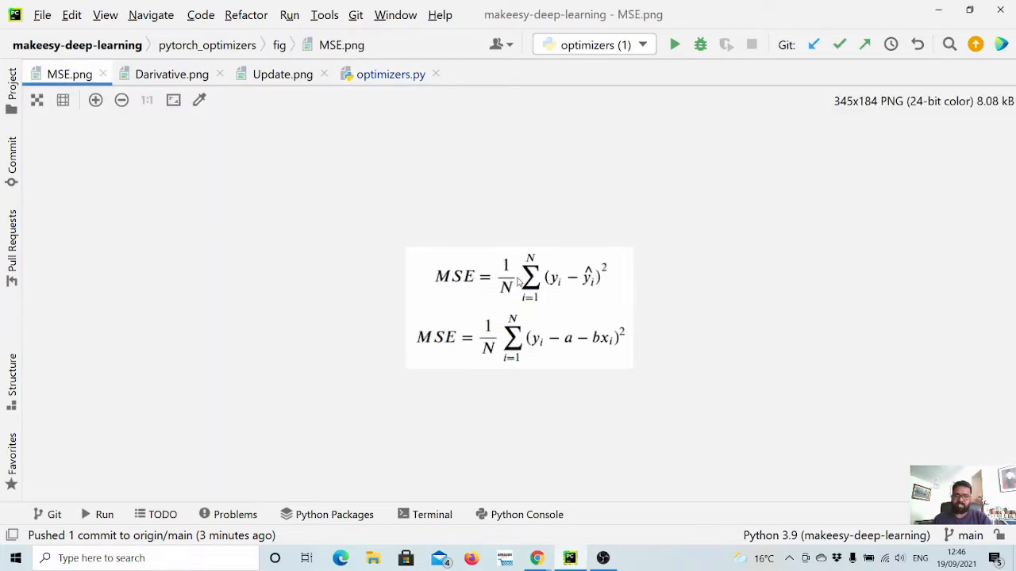
mouse_move(574, 300)
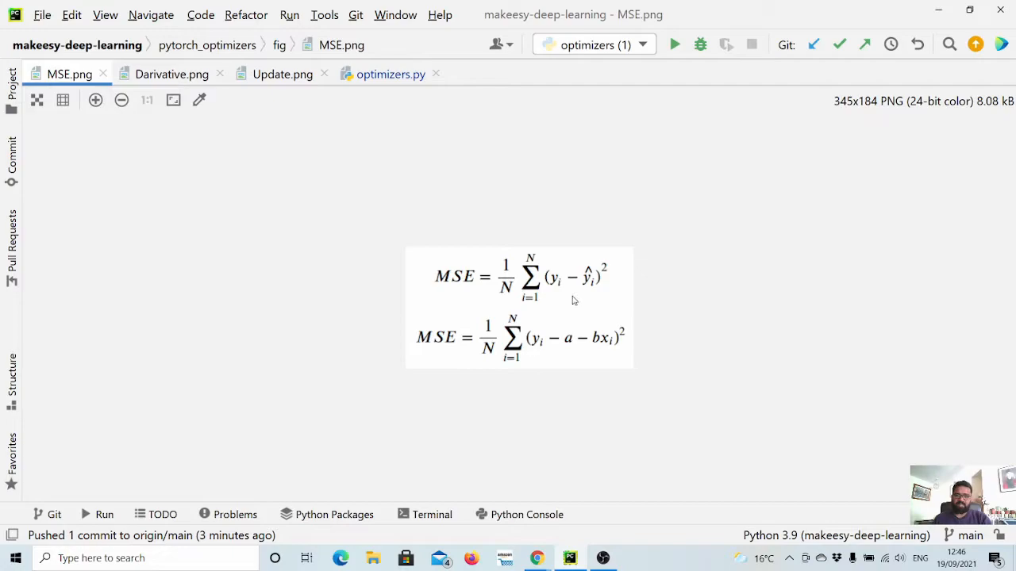
mouse_move(553, 316)
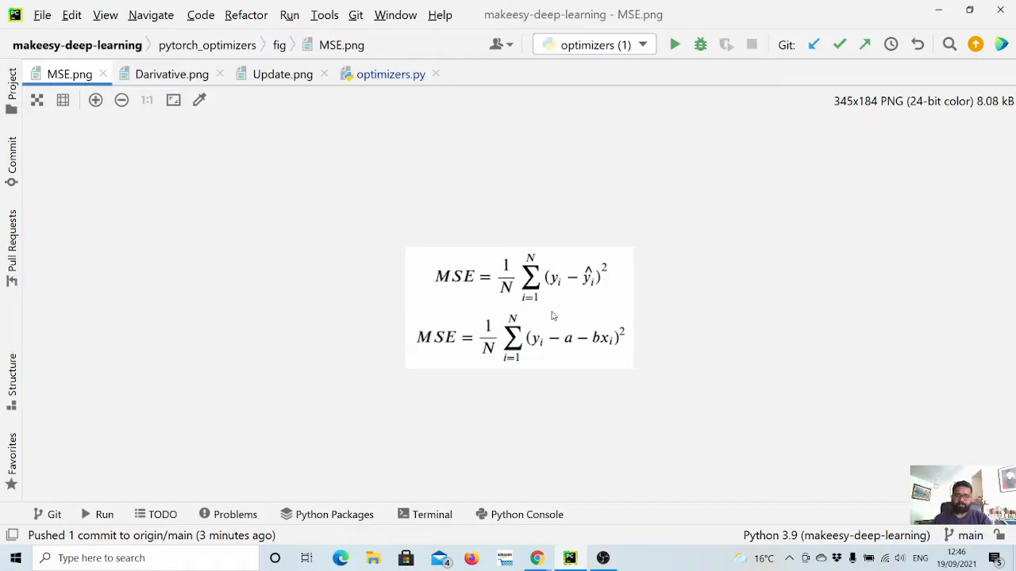
mouse_move(600, 266)
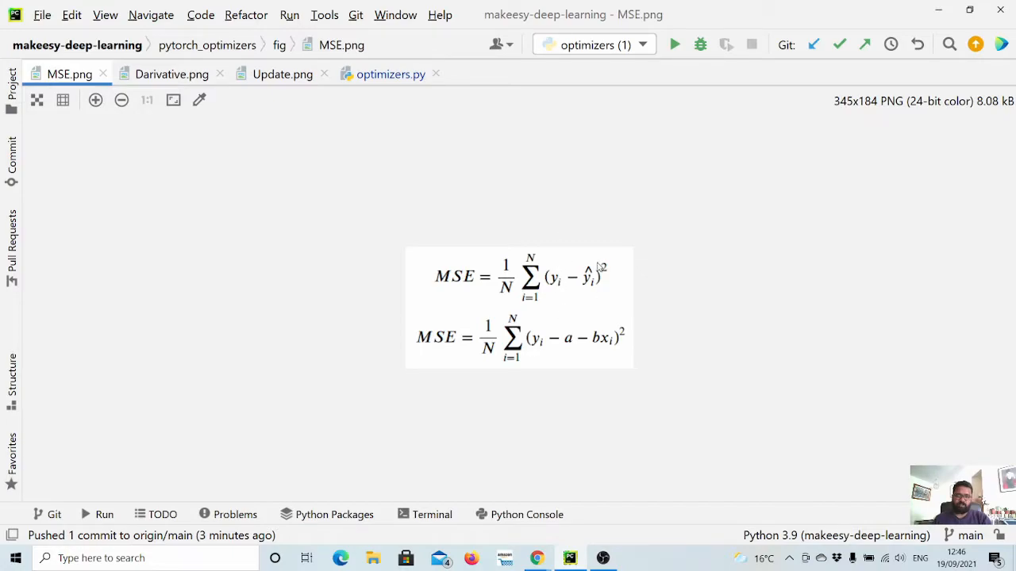
mouse_move(601, 260)
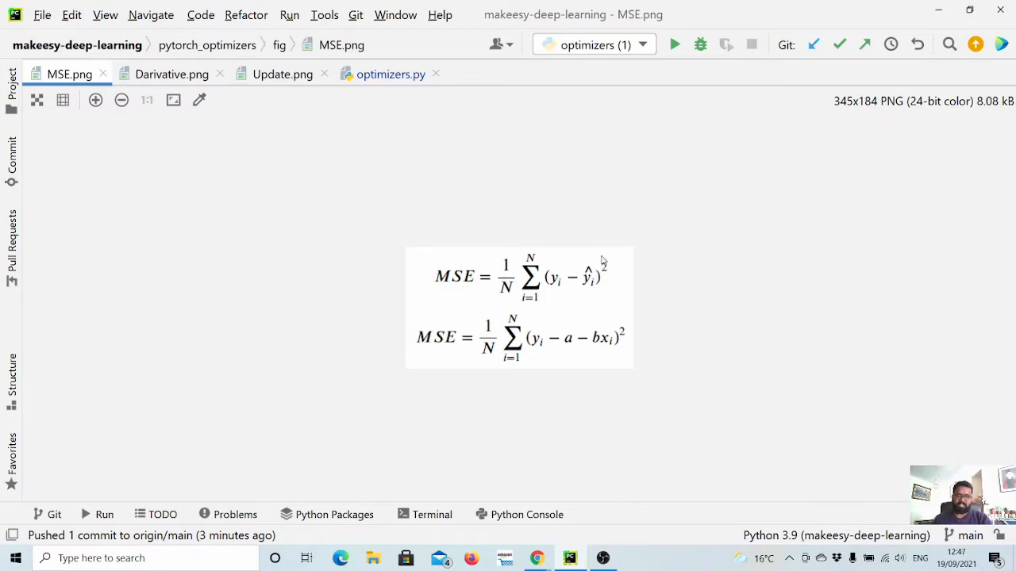
mouse_move(172, 74)
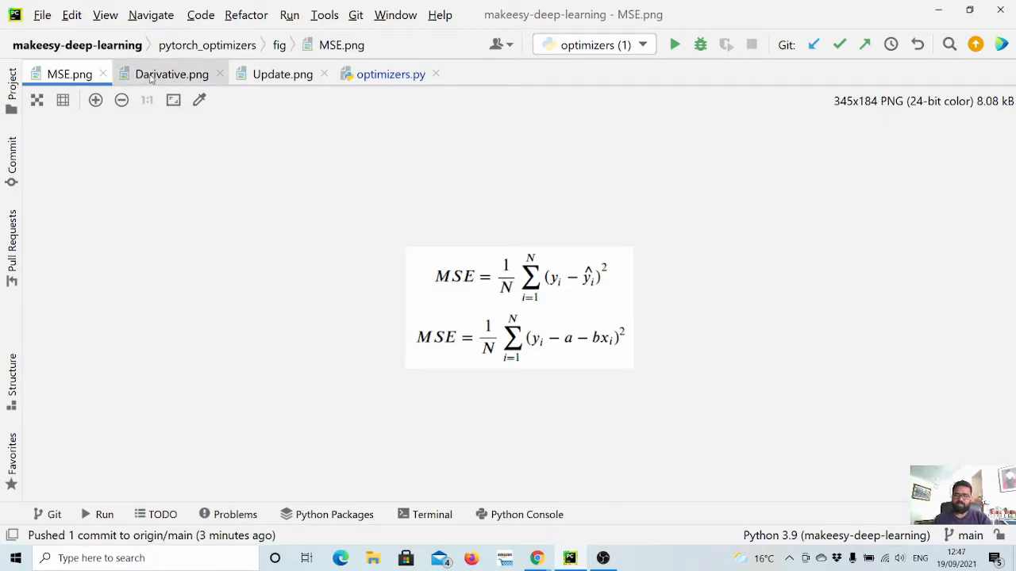
left_click(390, 75)
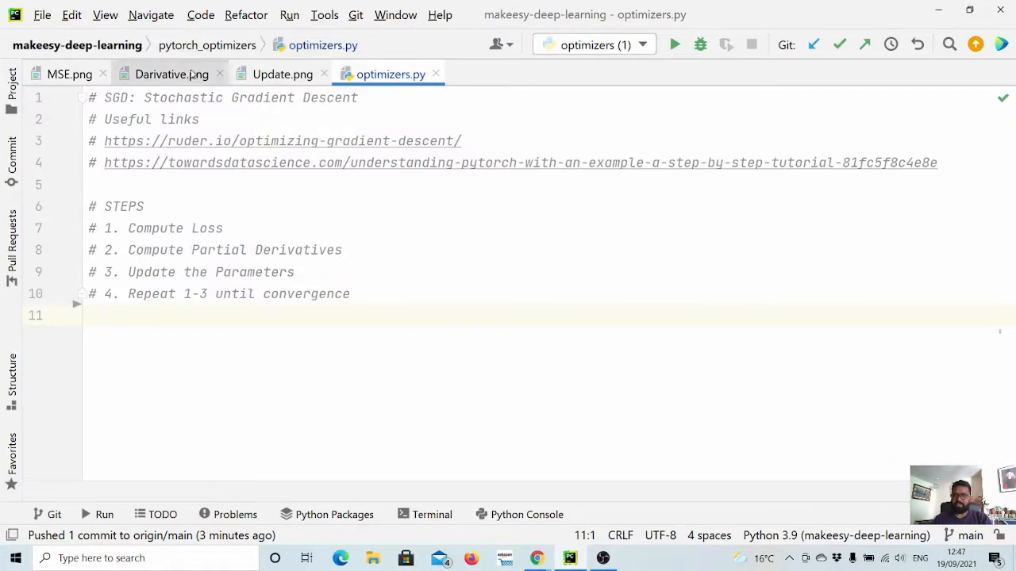
left_click(171, 74)
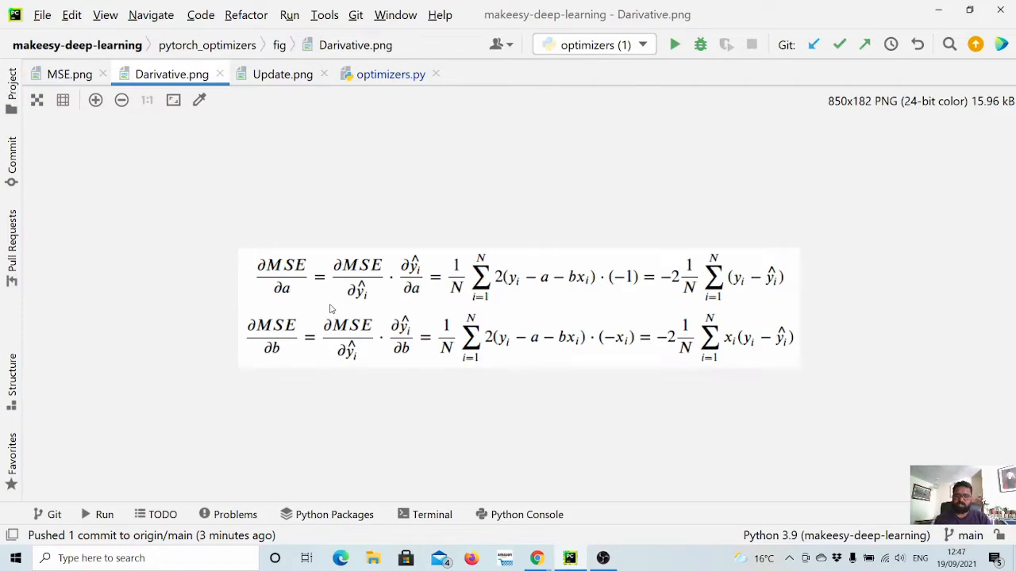
mouse_move(248, 319)
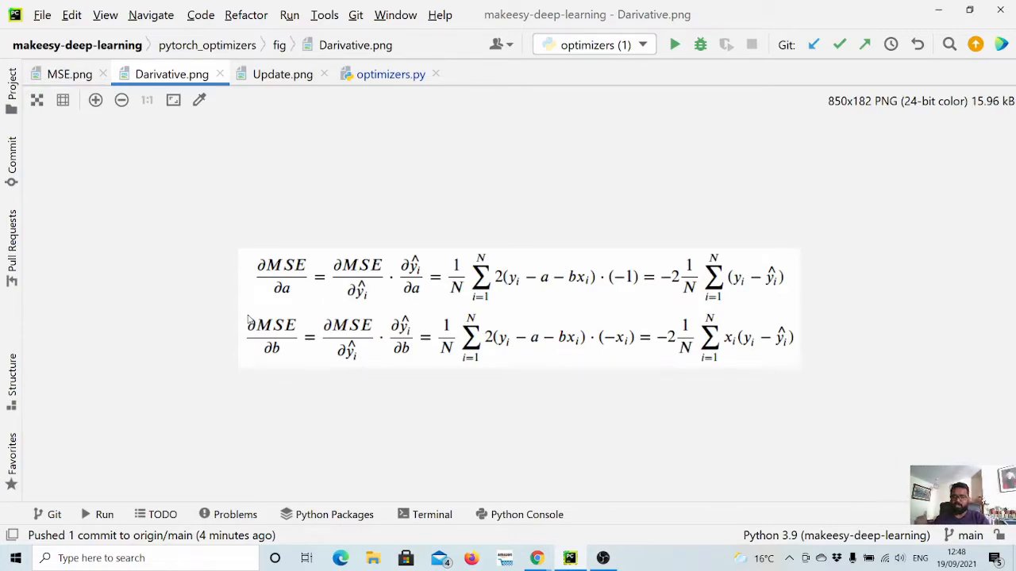
mouse_move(591, 300)
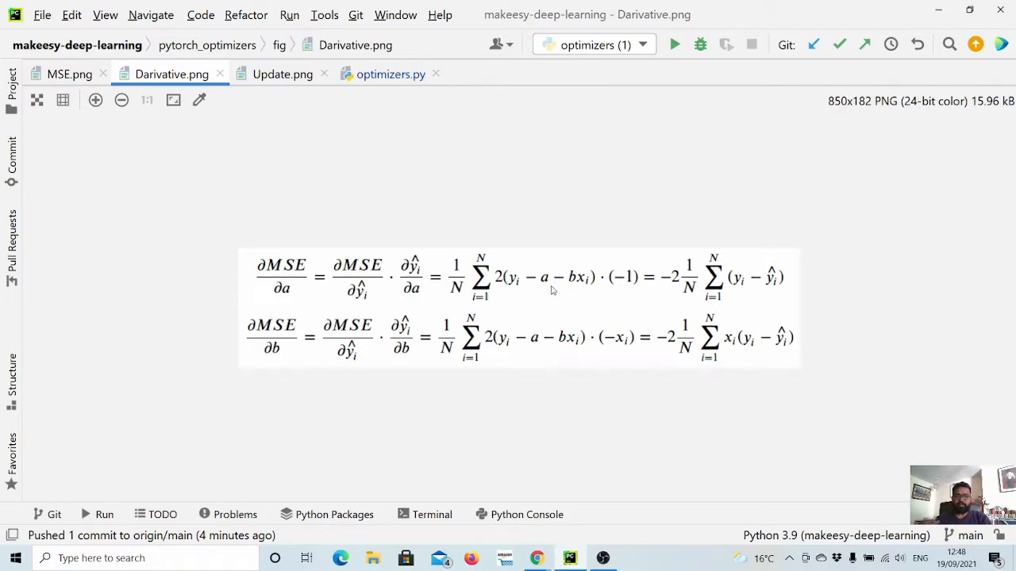
mouse_move(514, 295)
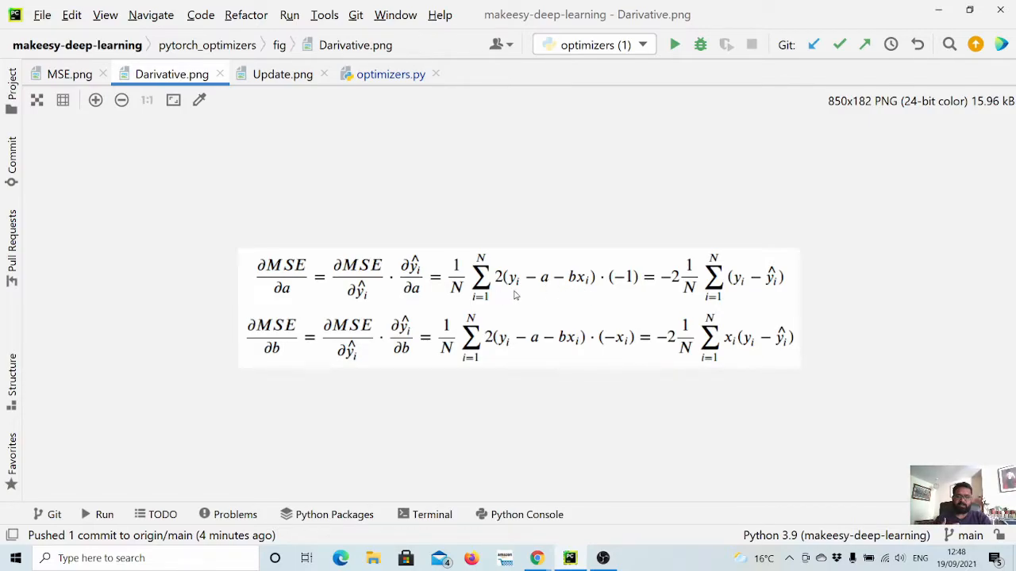
mouse_move(555, 292)
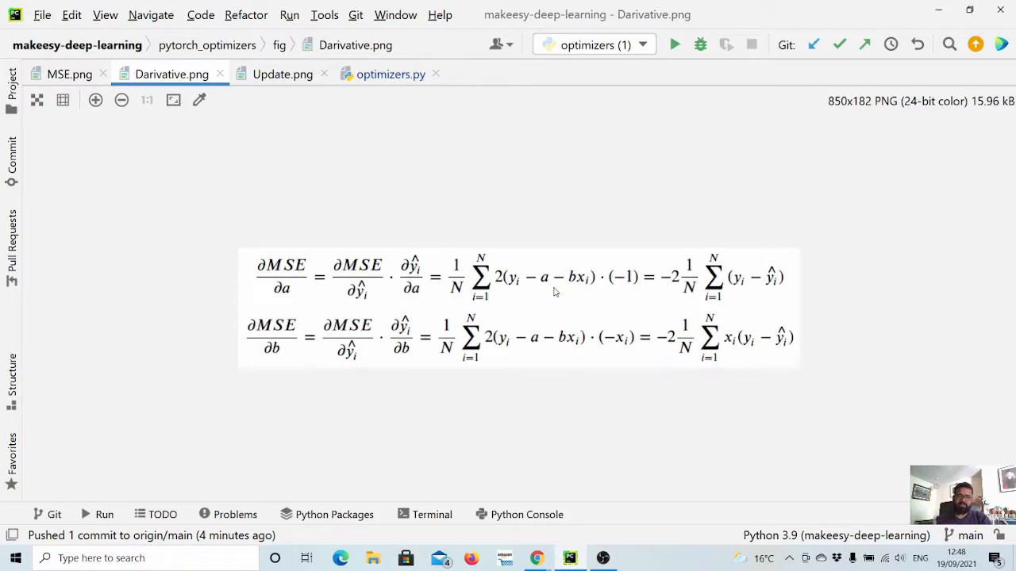
mouse_move(800, 278)
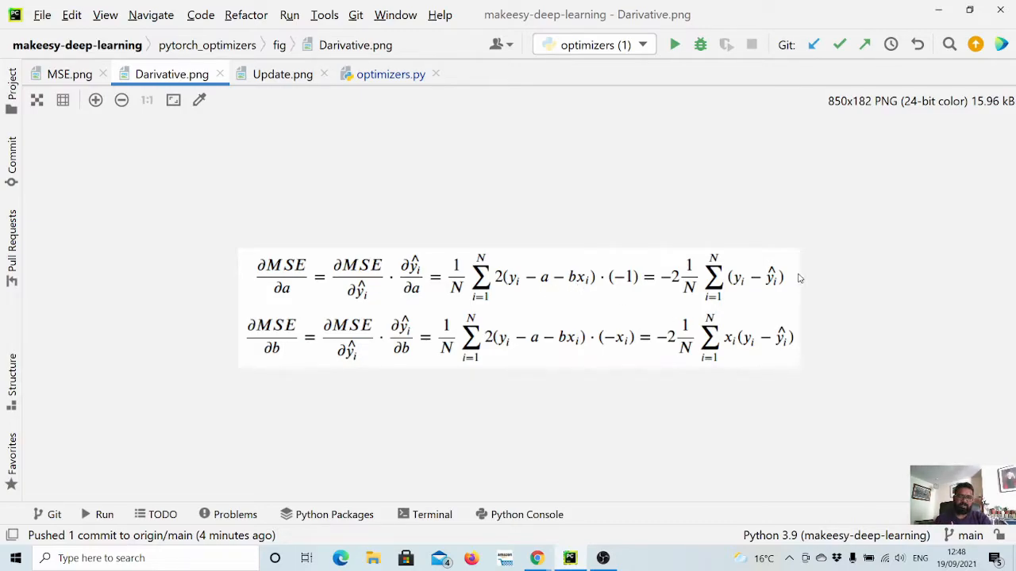
mouse_move(674, 296)
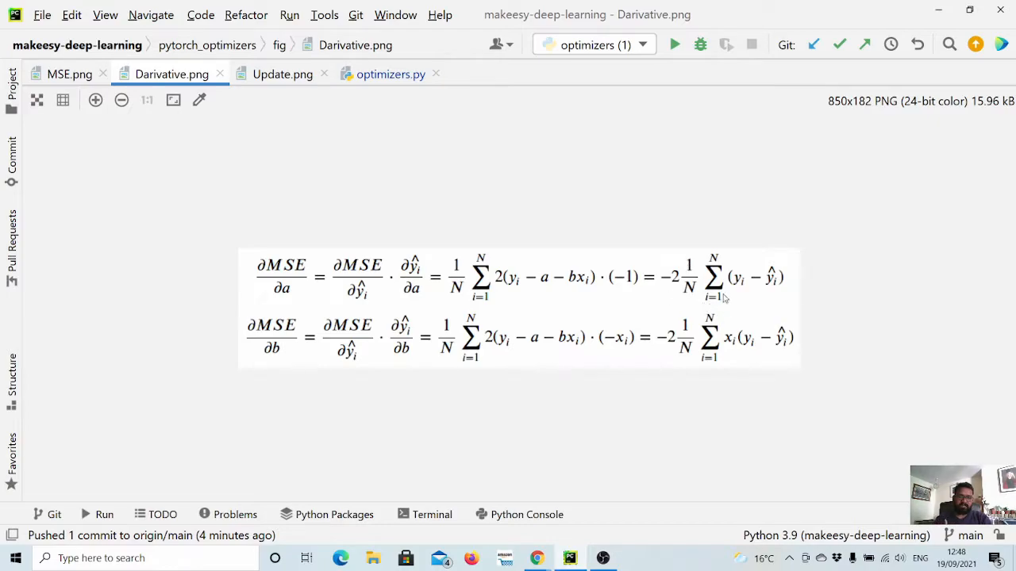
mouse_move(714, 284)
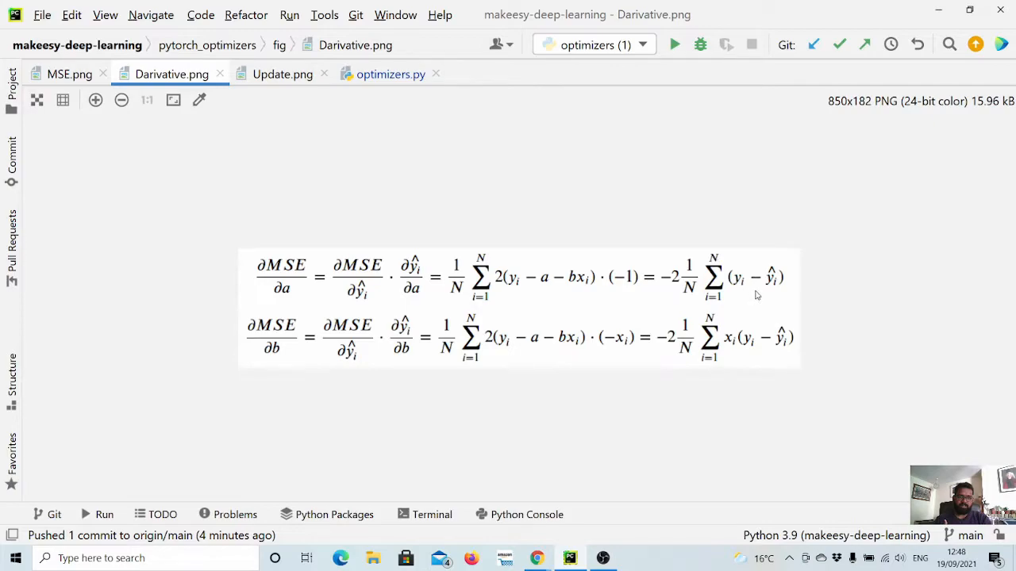
mouse_move(657, 315)
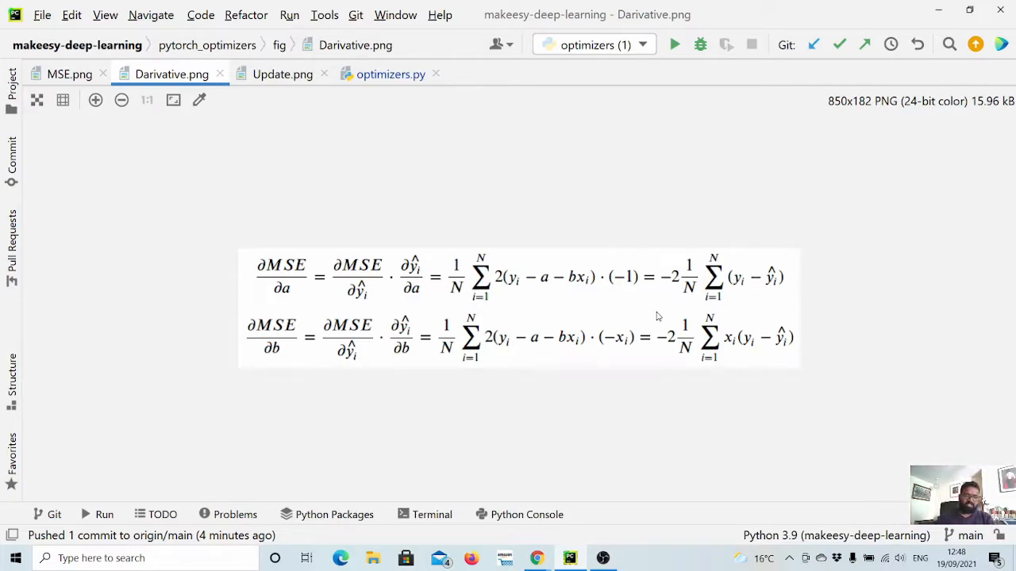
mouse_move(328, 404)
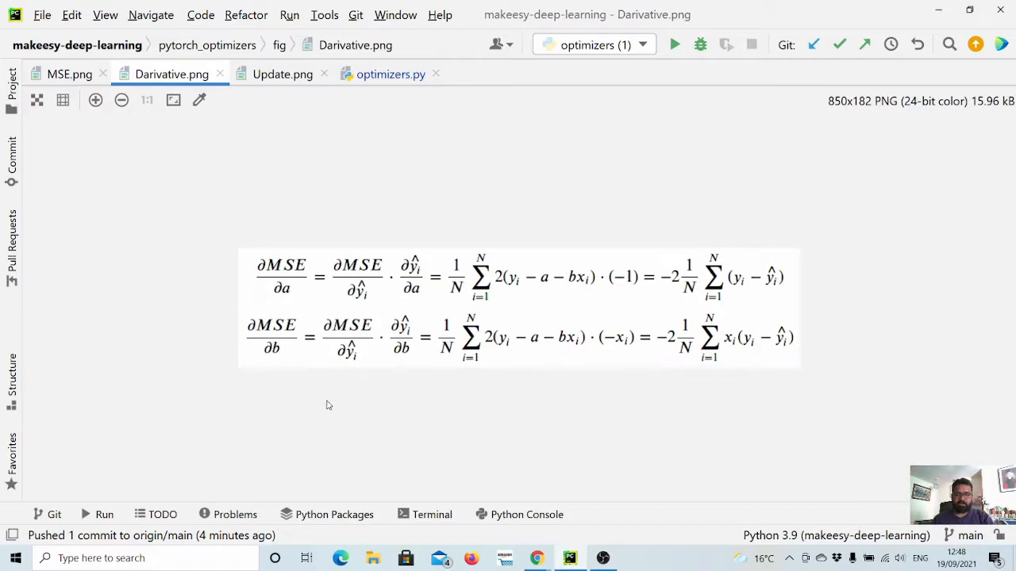
mouse_move(279, 360)
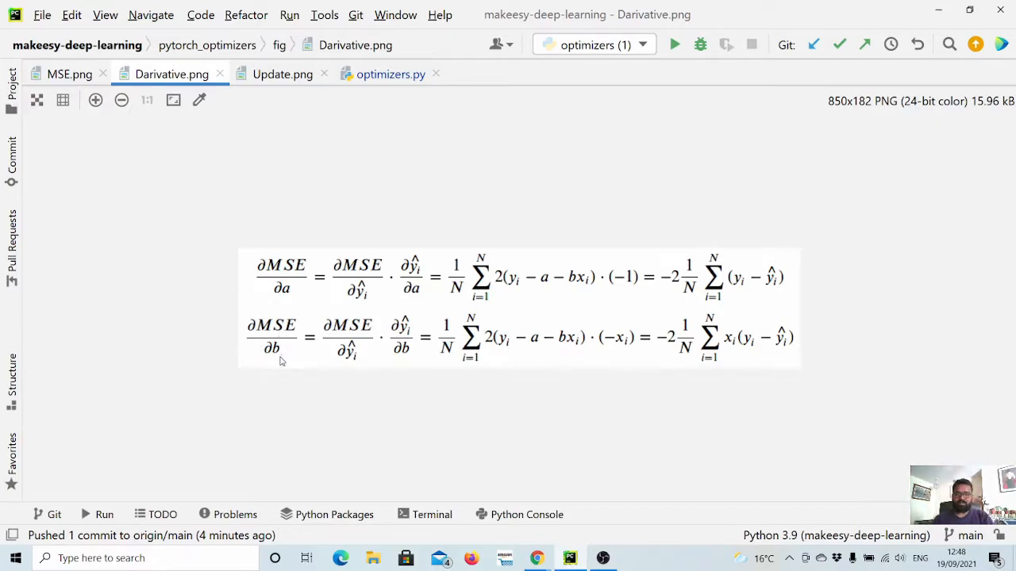
mouse_move(733, 355)
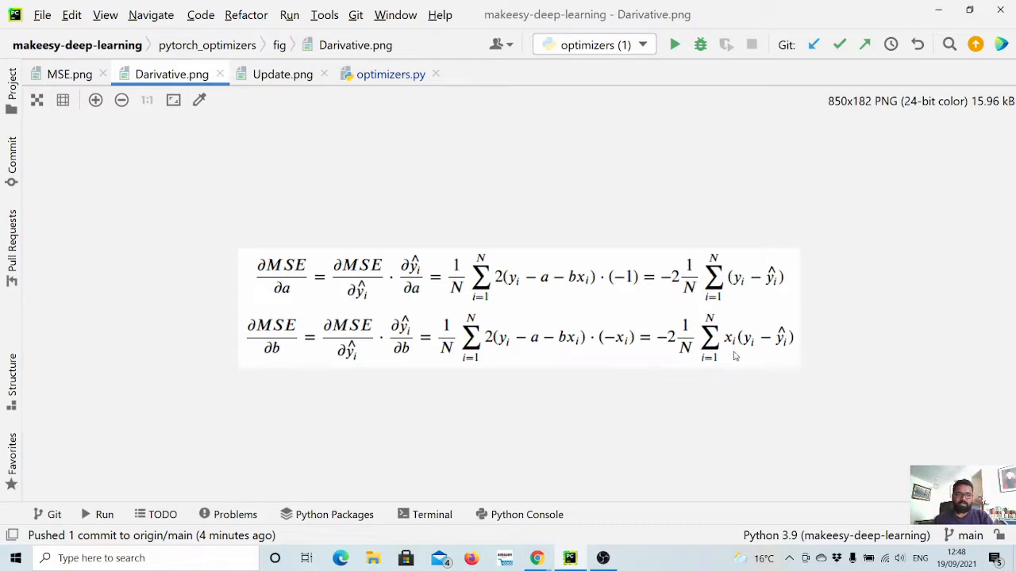
mouse_move(754, 358)
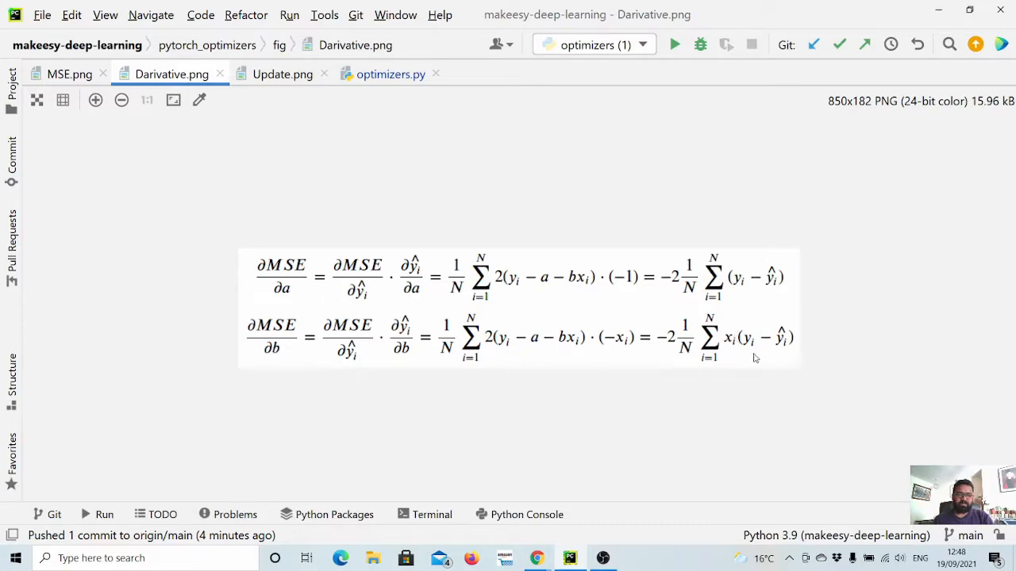
mouse_move(787, 352)
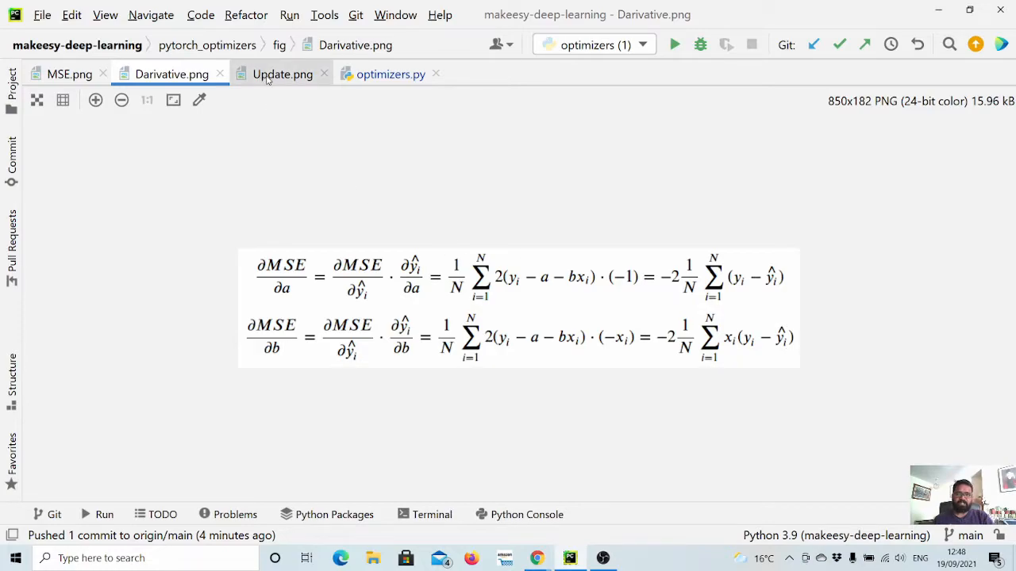
Review the Update.png parameter update equations, then return to optimizers.py
left_click(282, 75)
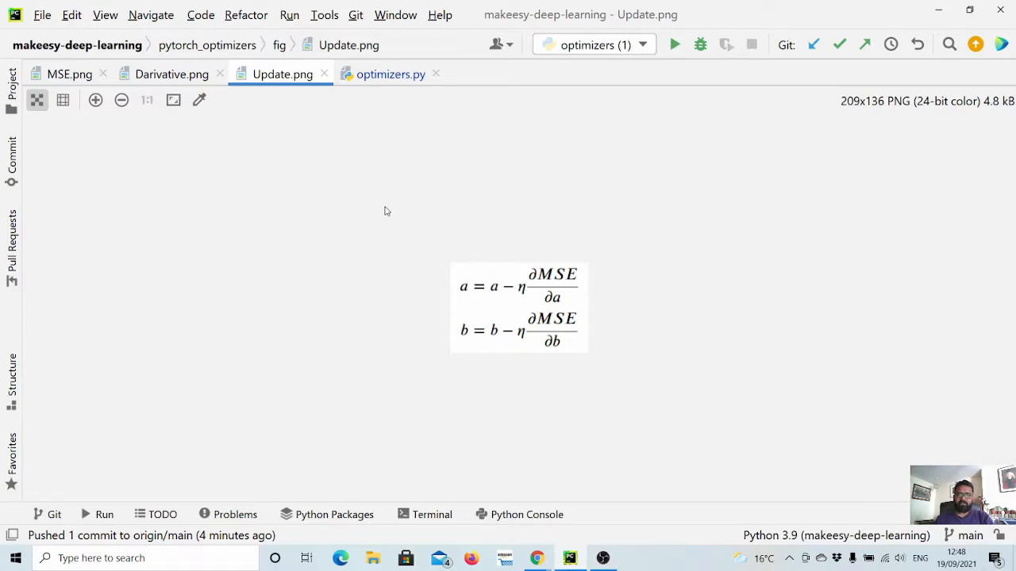
left_click(390, 75)
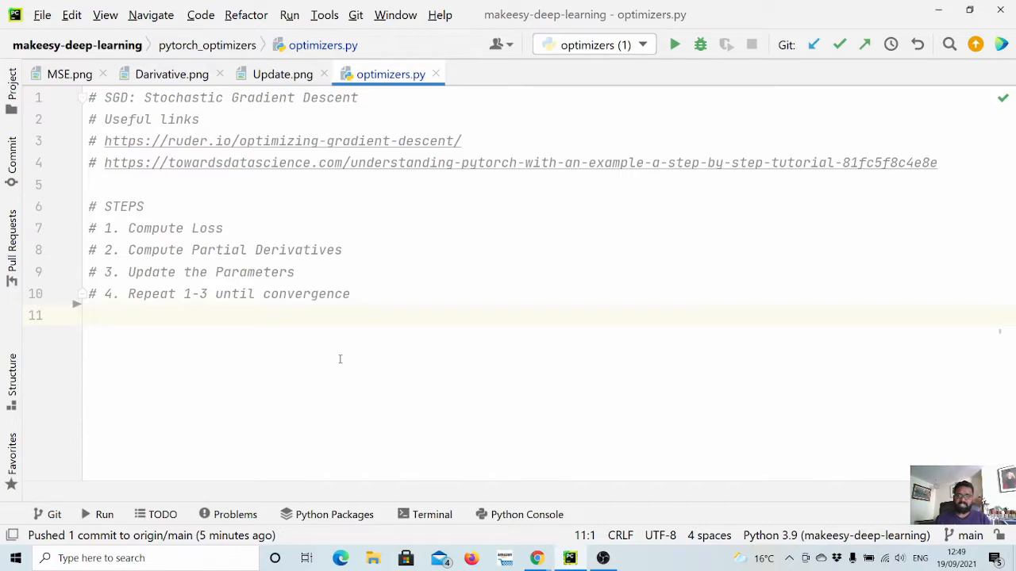
Add x = torch.tensor([1,2,3,4,5]) on a new line below import torch
key("enter")
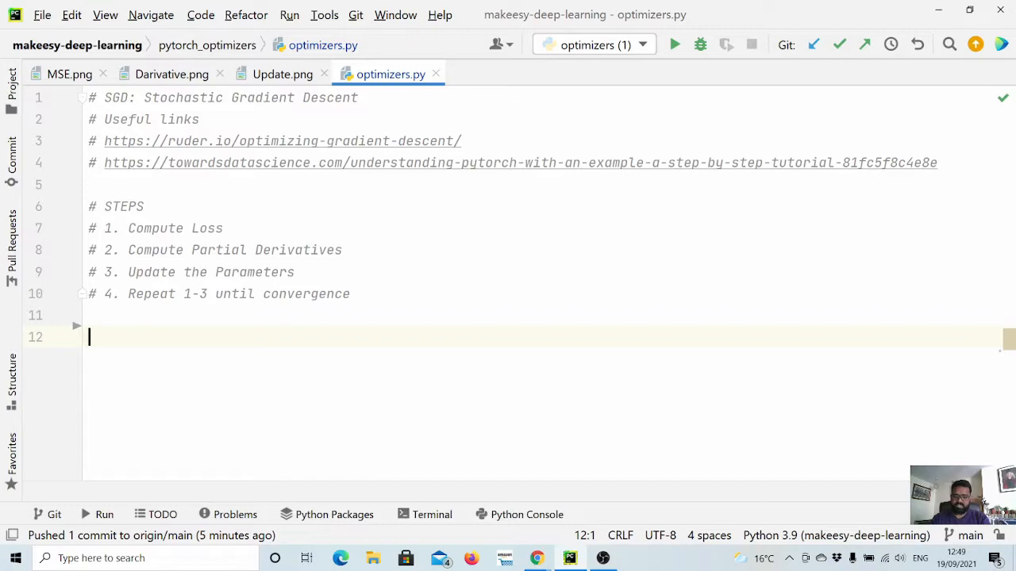
type("x")
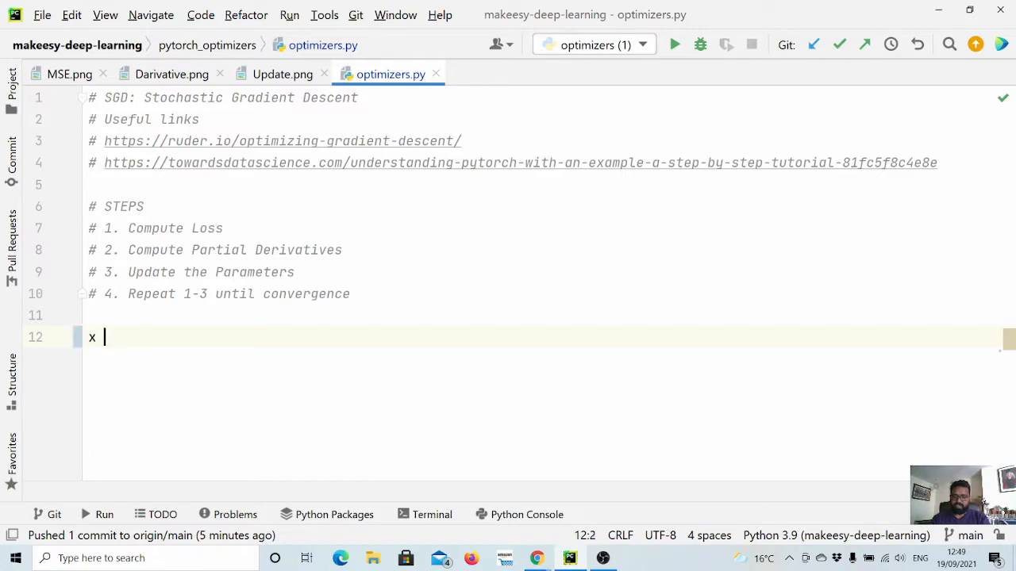
type("= to")
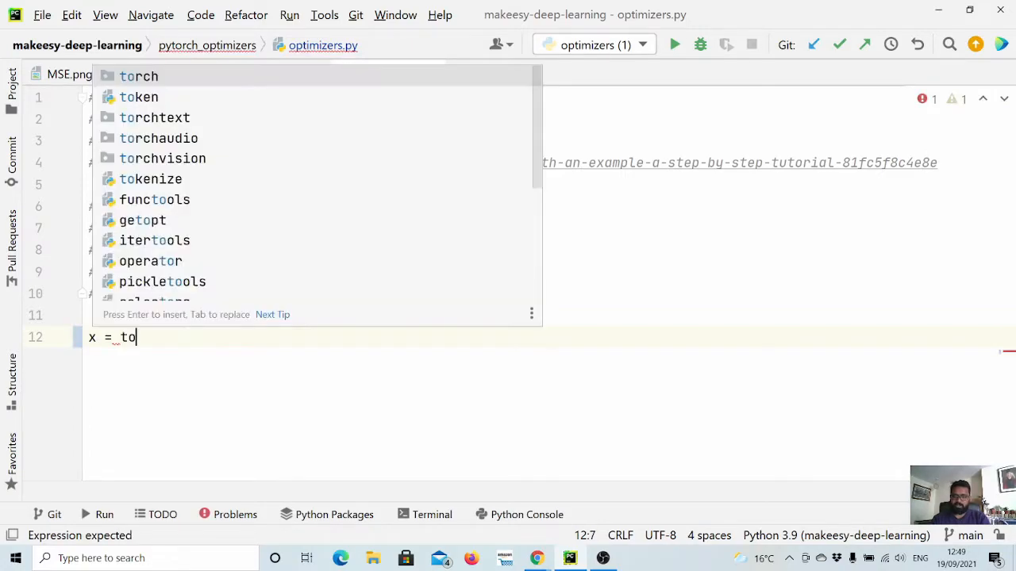
type("rch.t")
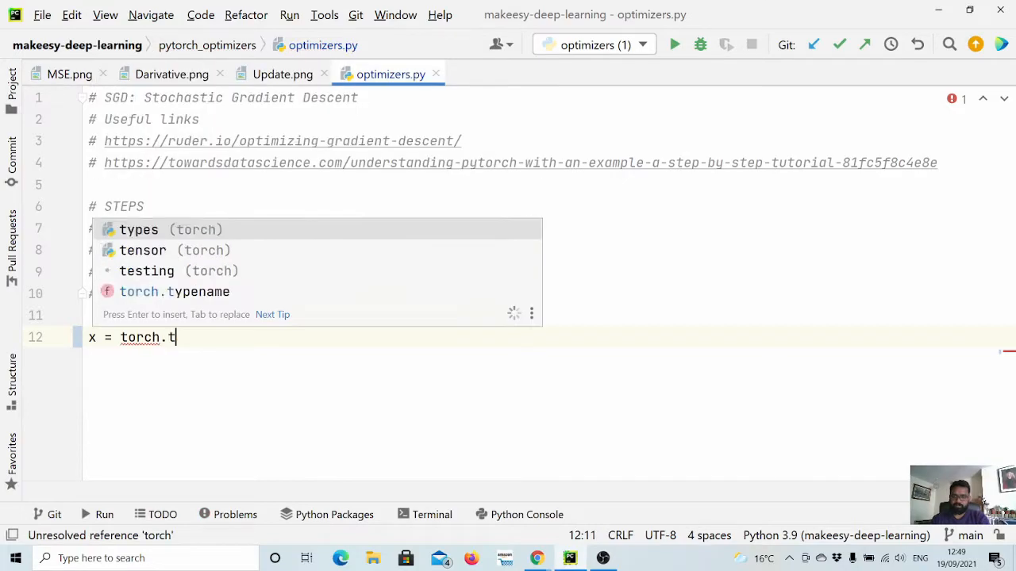
type("e")
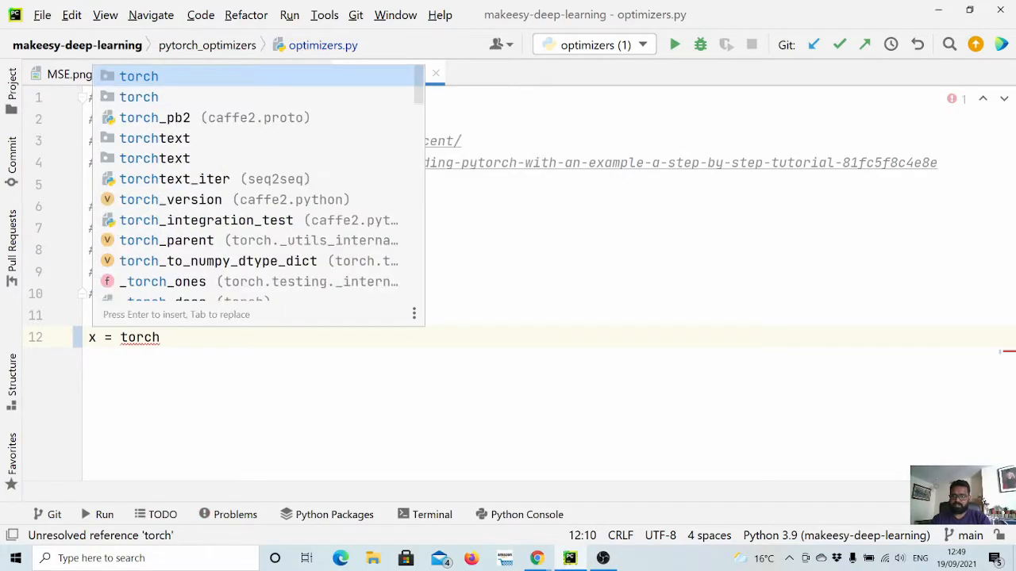
type(".tensor([")
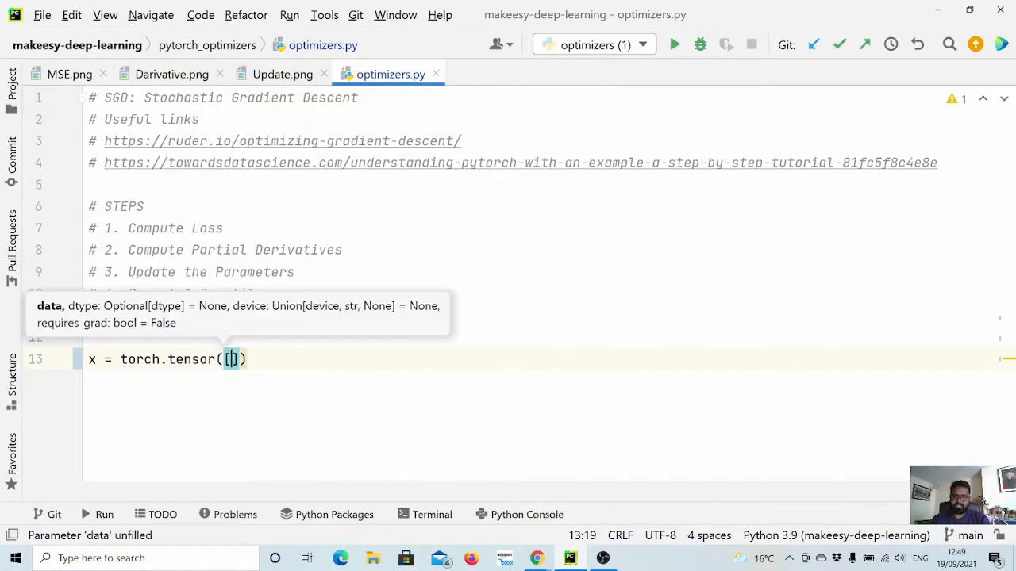
type("1,2")
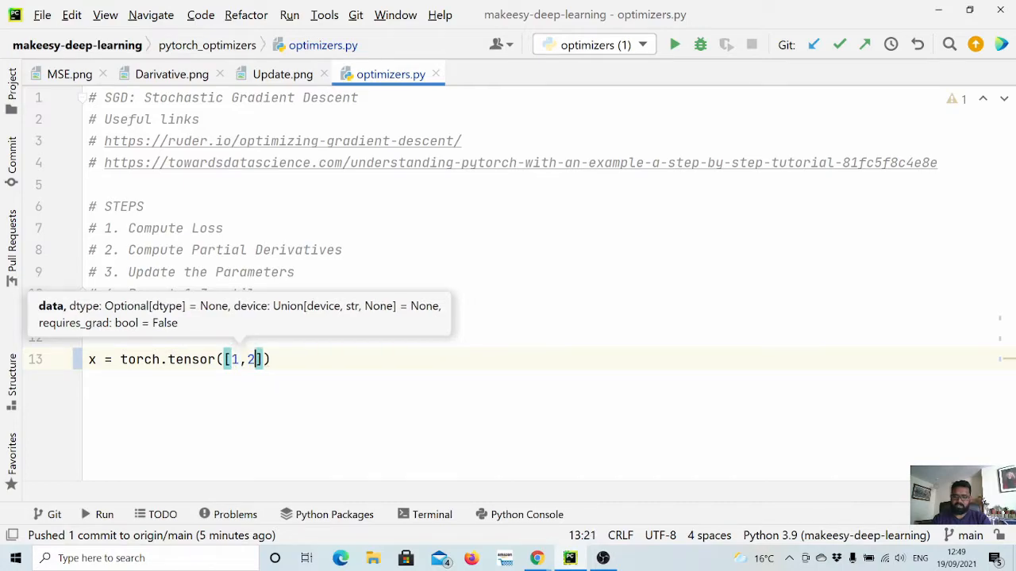
type(",3,4,5")
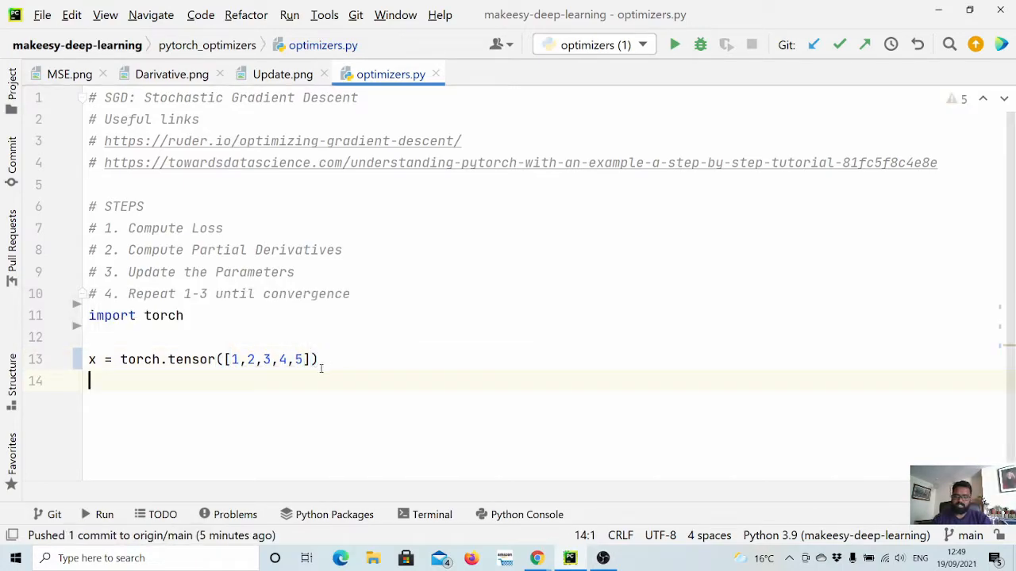
Add y = torch.tensor([11,12,13,14,15], dtype=torch.float) and a # model comment
type("y = t")
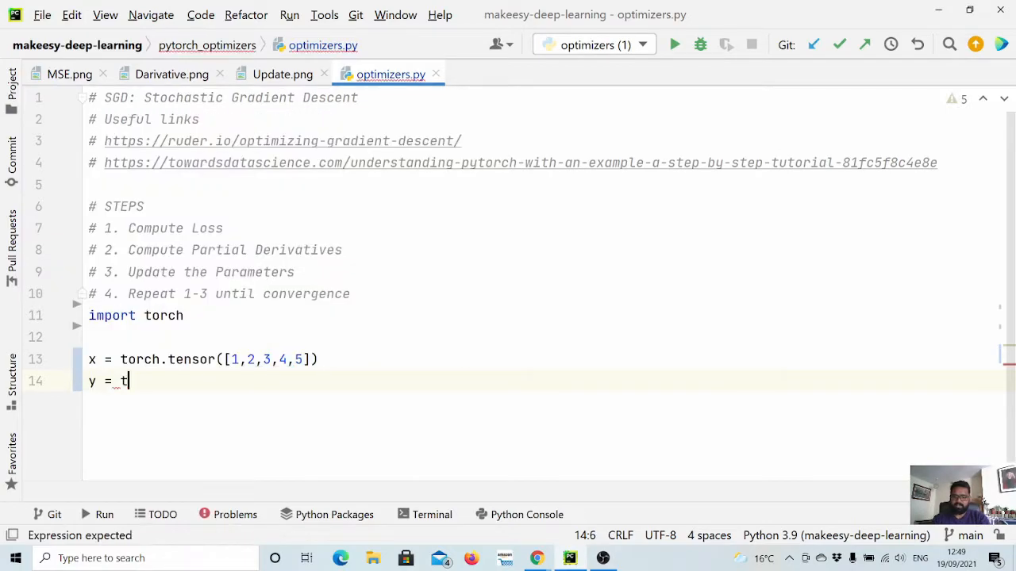
type("orch.tensor()")
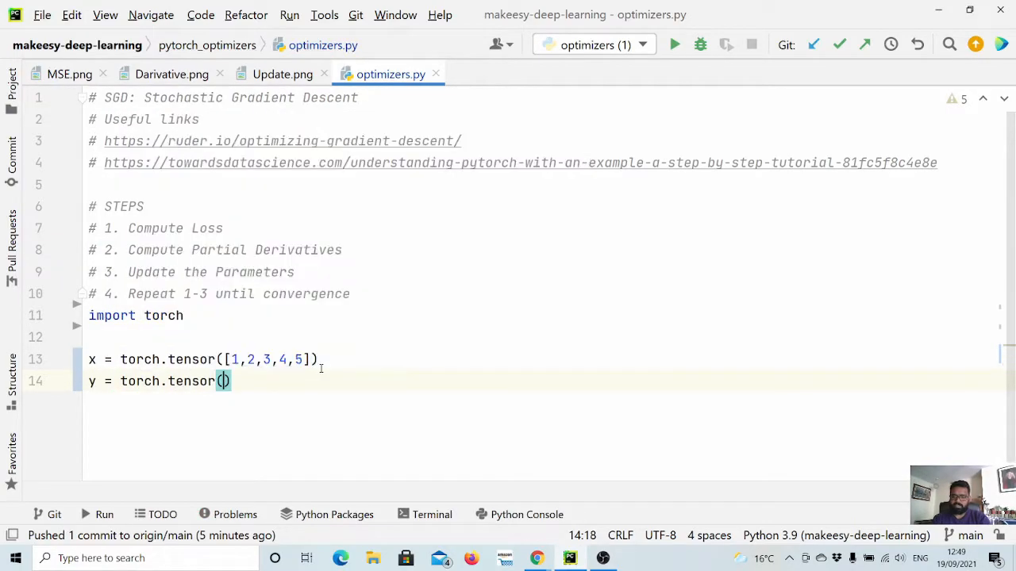
type("[")
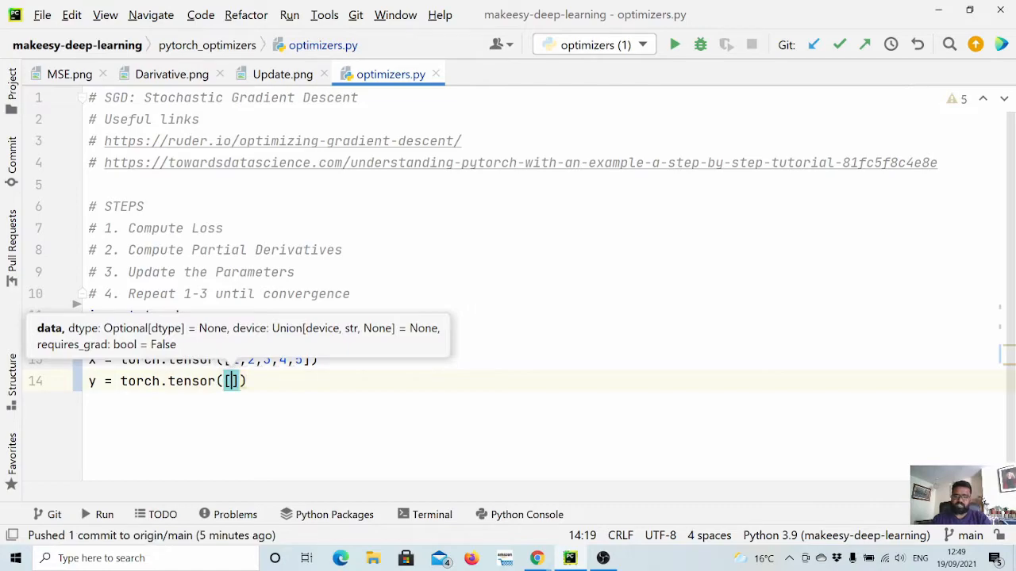
type("11,12,13,14,15")
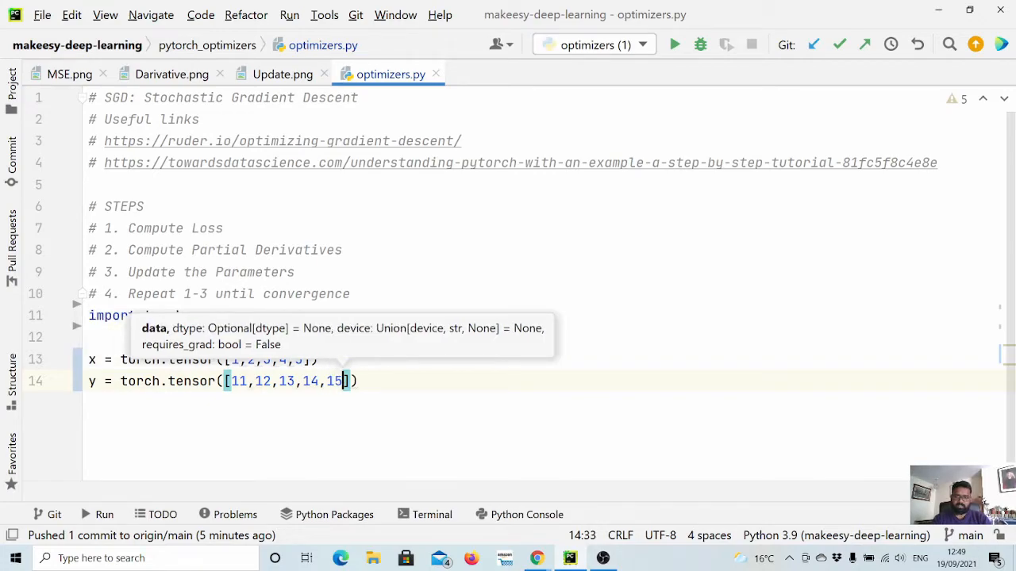
type(", d")
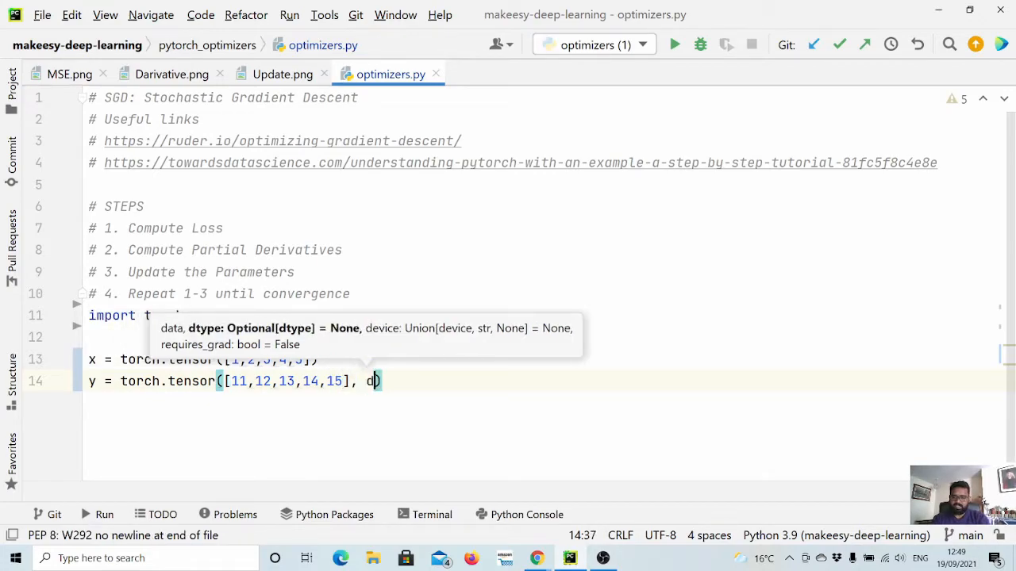
type("type=")
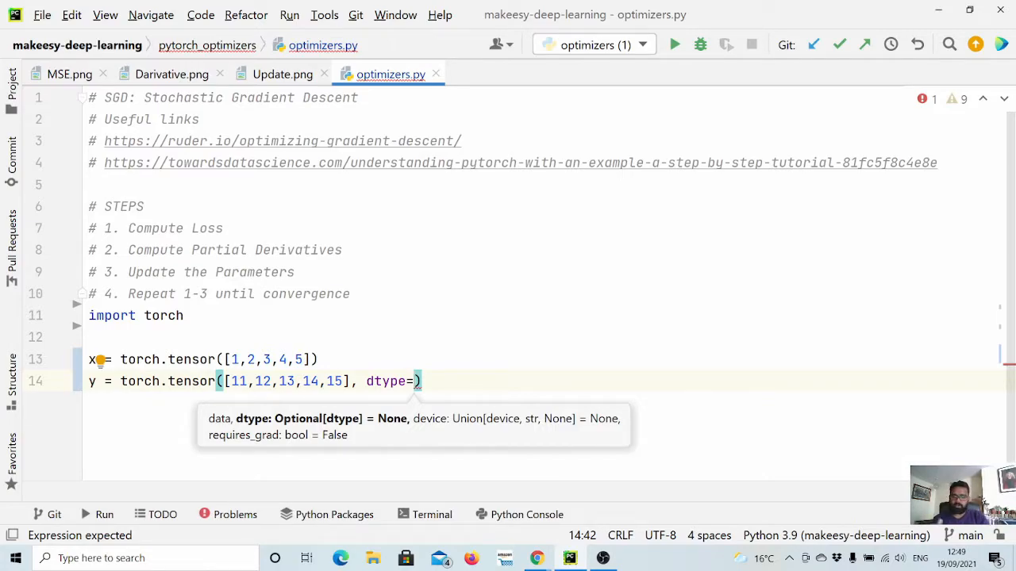
type("t")
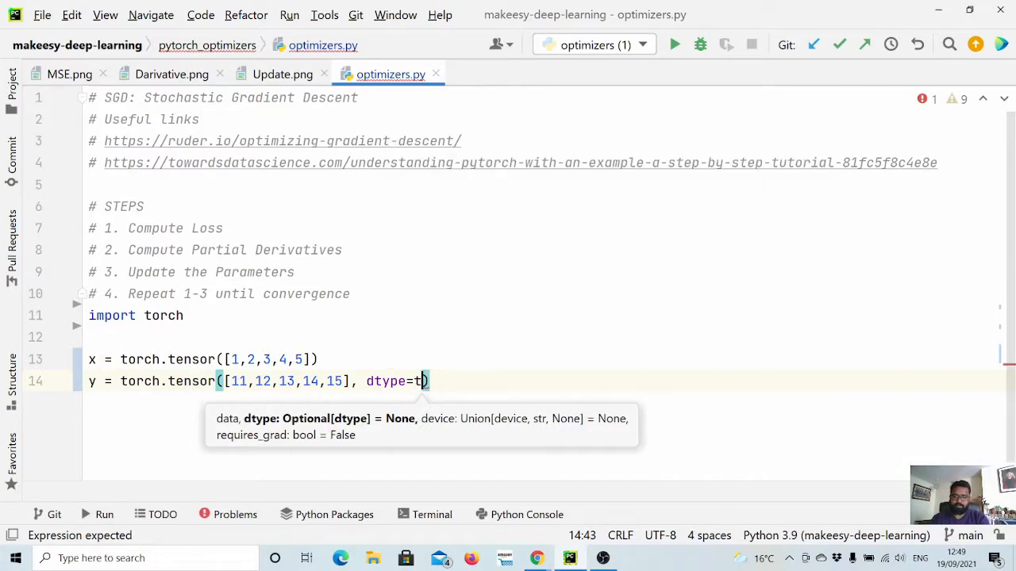
type("orch.")
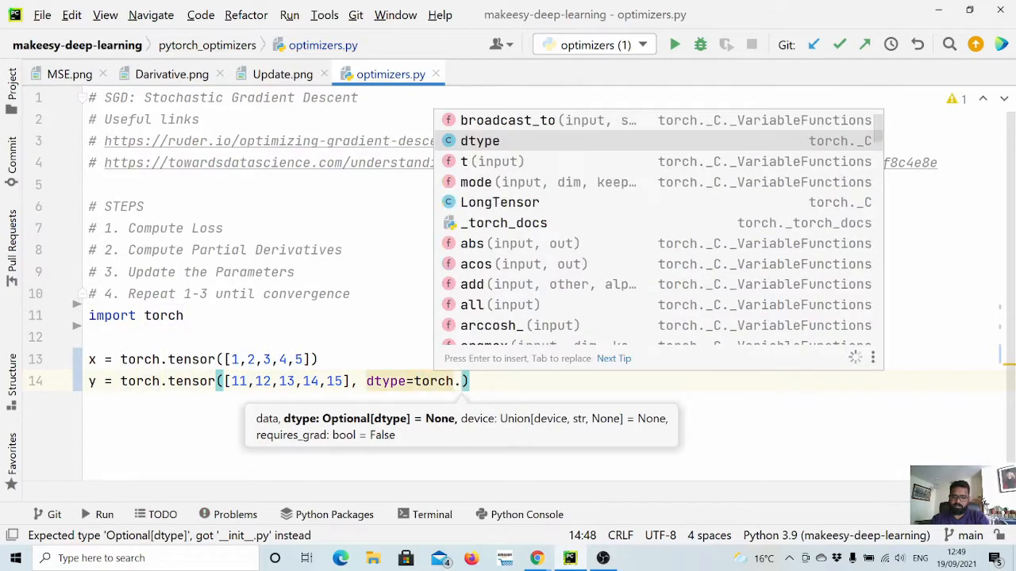
type("float")
type("# model")
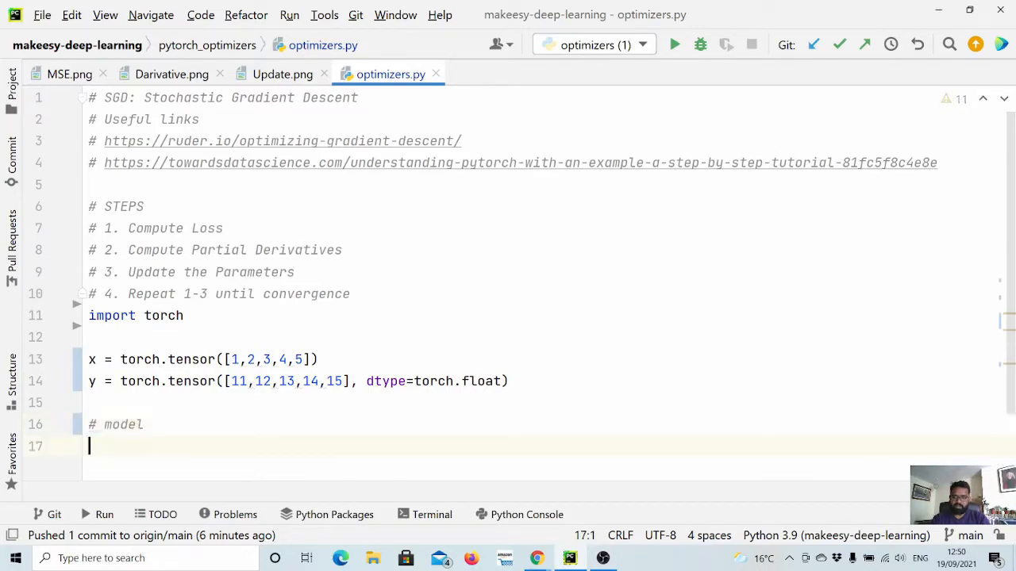
Define a = torch.randn(1, requires_grad=True, dtype=torch.float), duplicate it and rename to b
type("a")
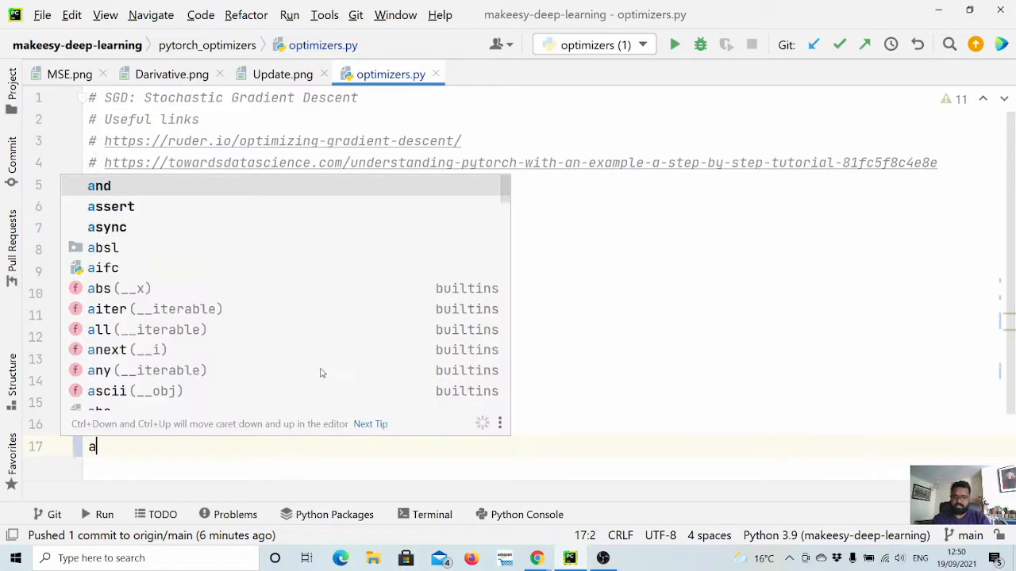
type("= _torch,ra")
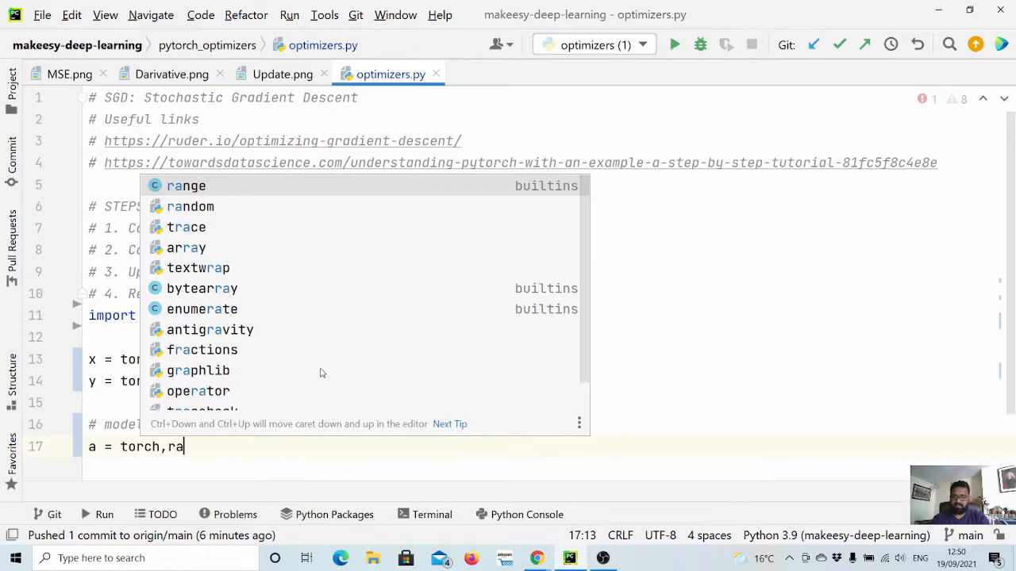
type(".randn(1,")
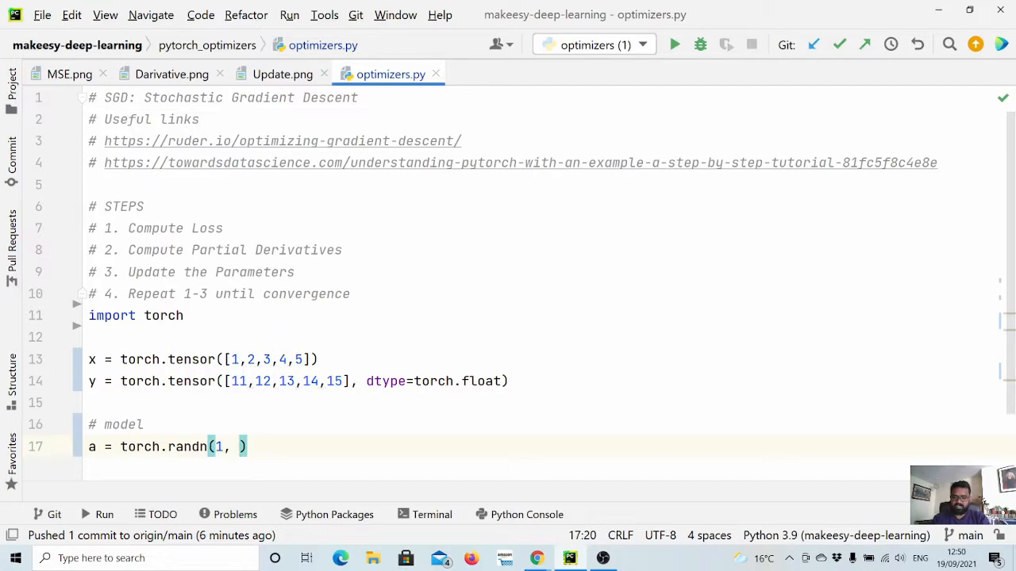
type("requires_grad=")
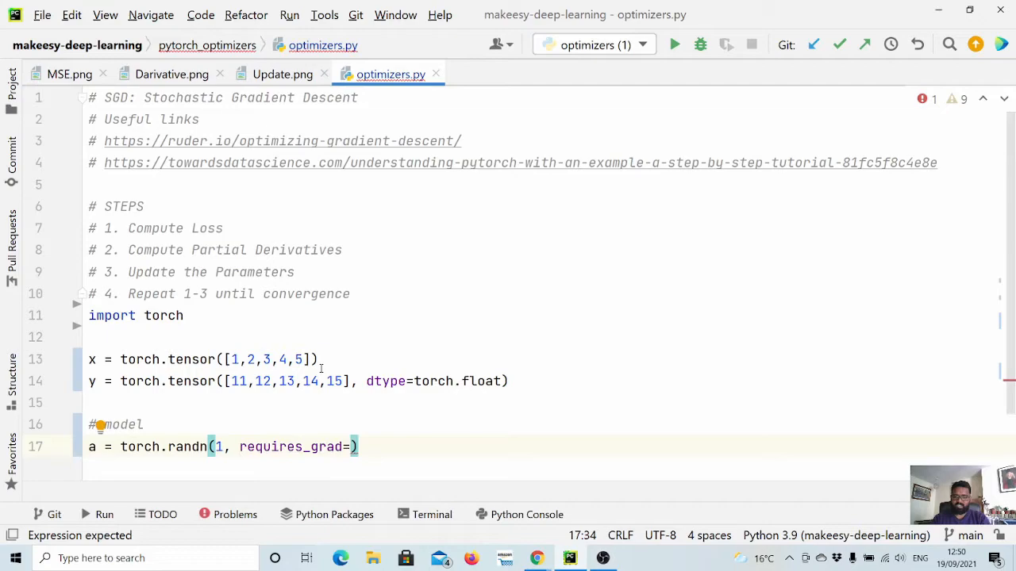
type("True,")
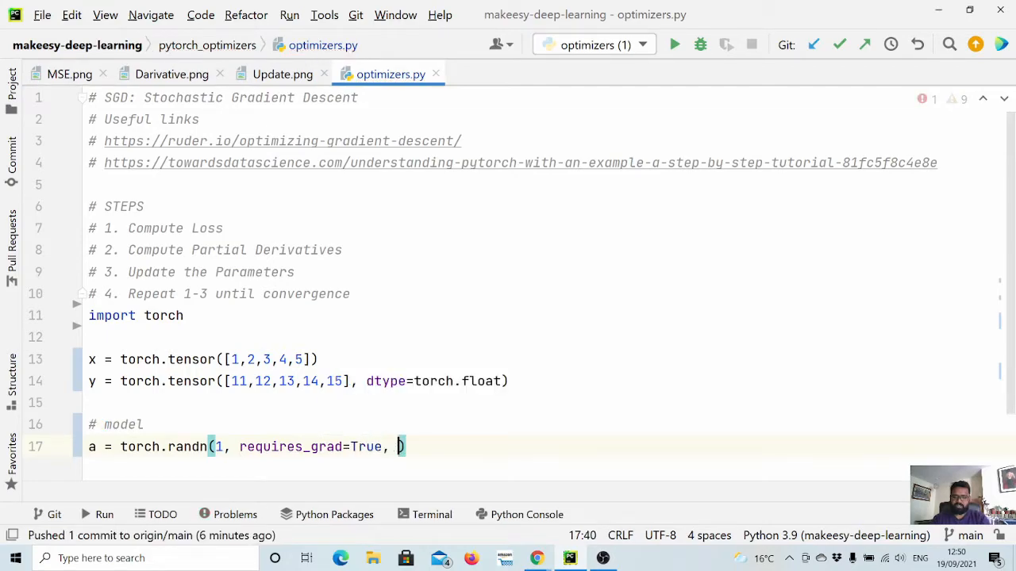
type("dtype=to")
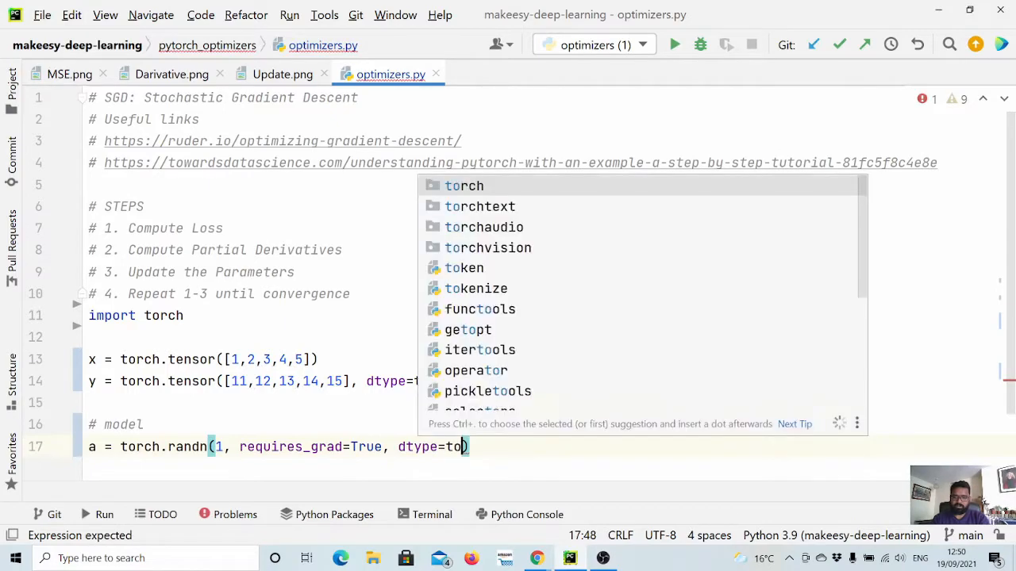
type(".fl")
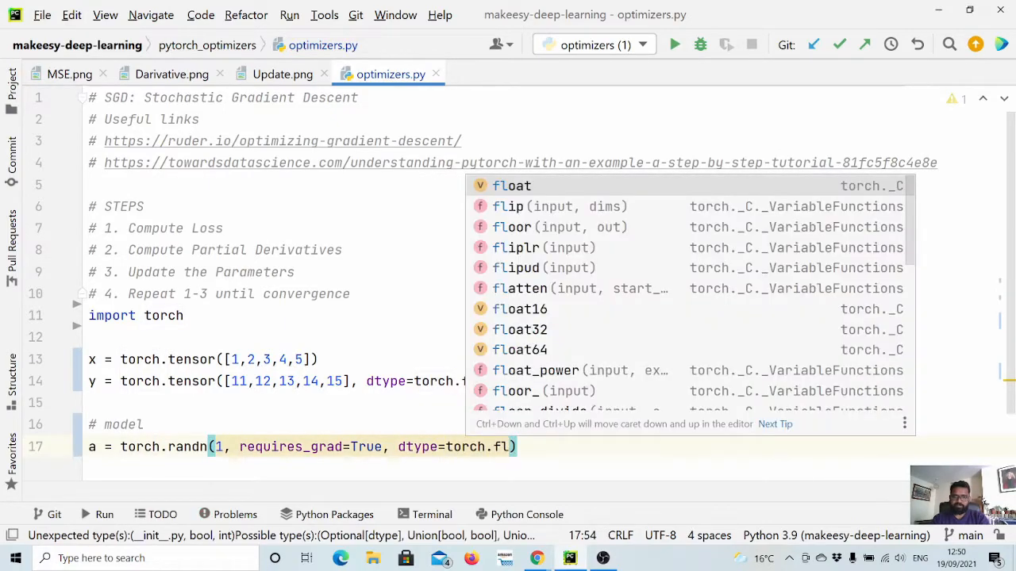
key("Enter")
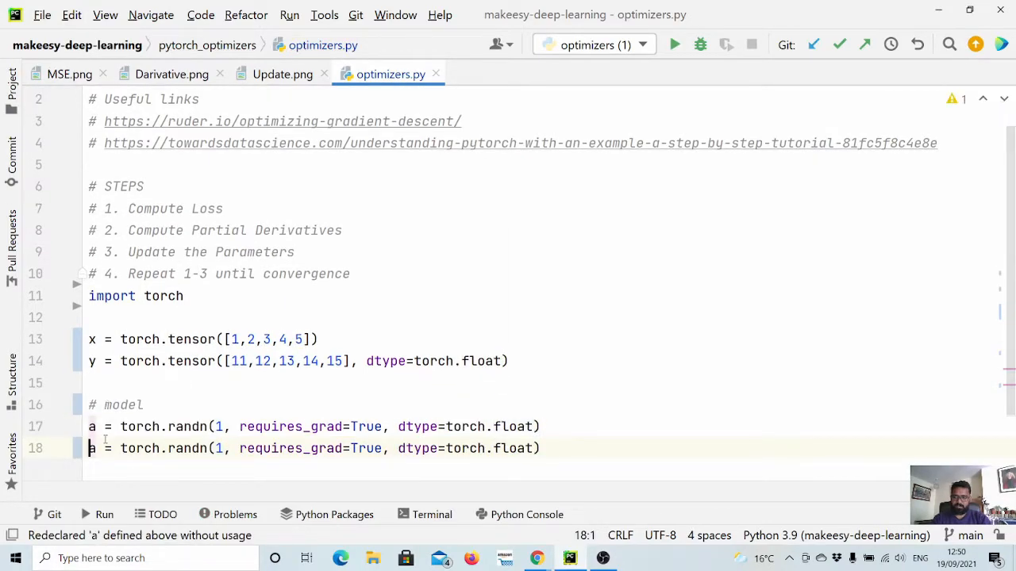
type("b")
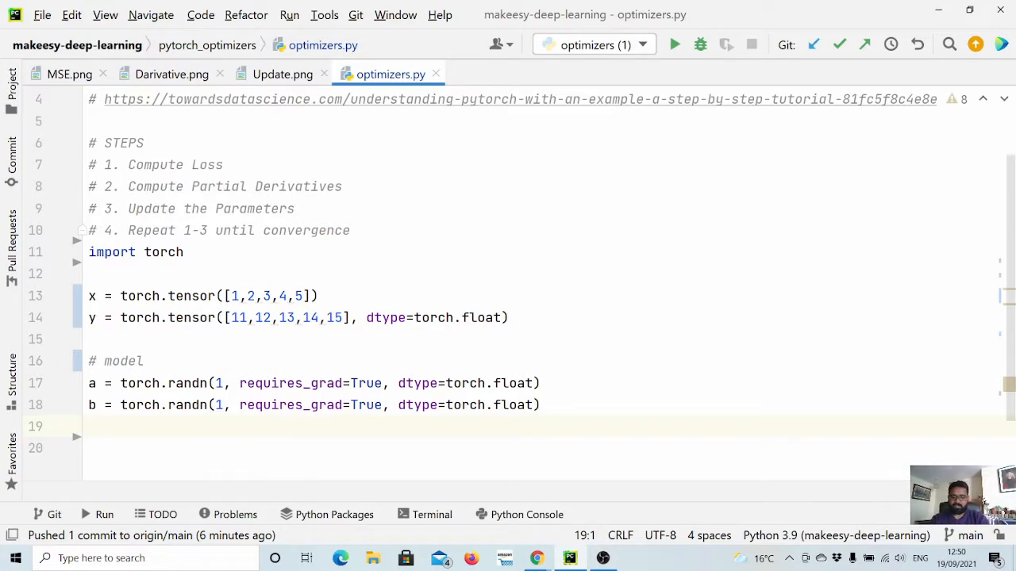
Write model = [Parameter(a), Parameter(b)], auto-importing Parameter from torch.nn
type("model =")
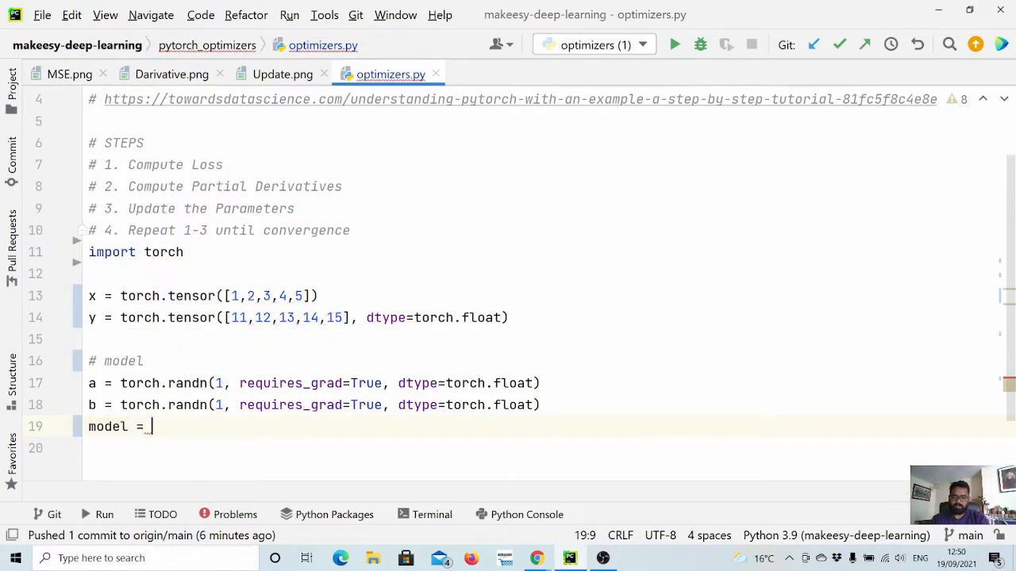
type("[Parmeter")
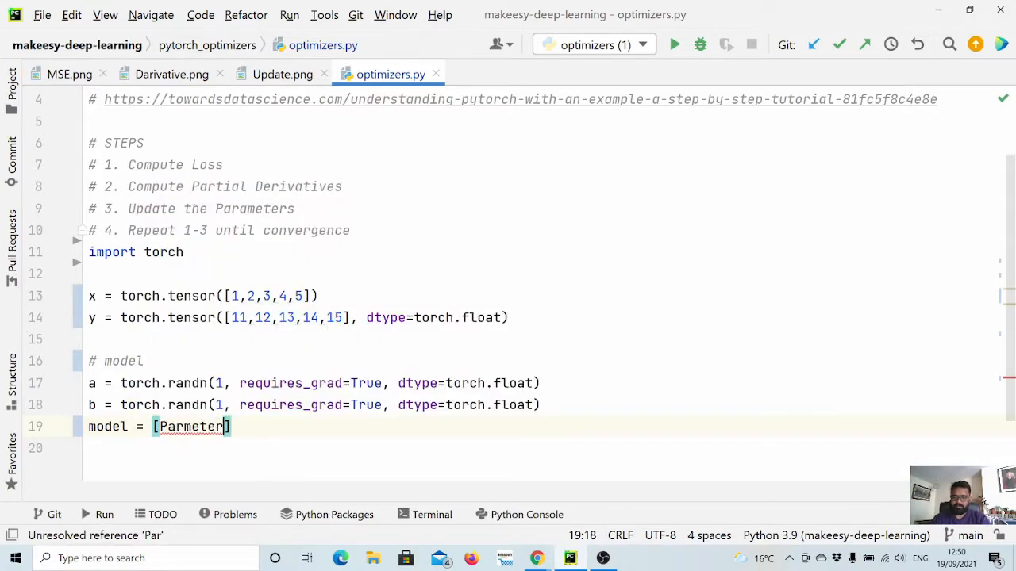
type("Parmeter")
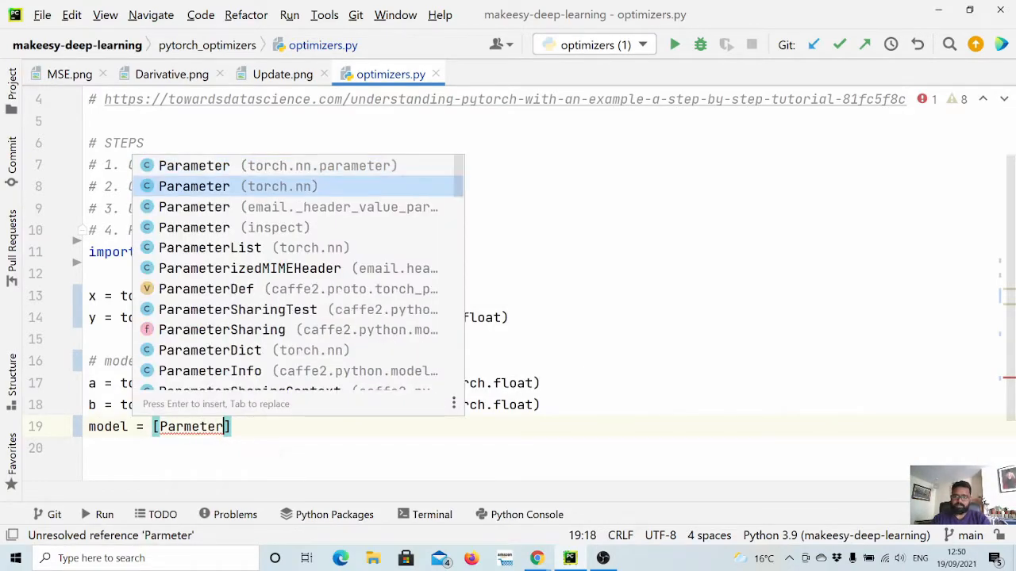
key("Enter")
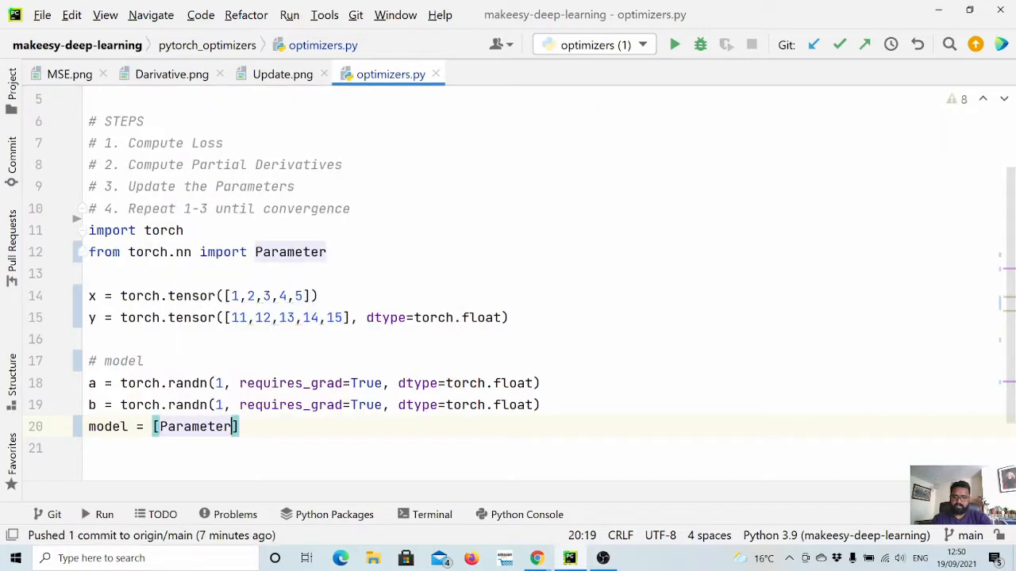
type("(a)")
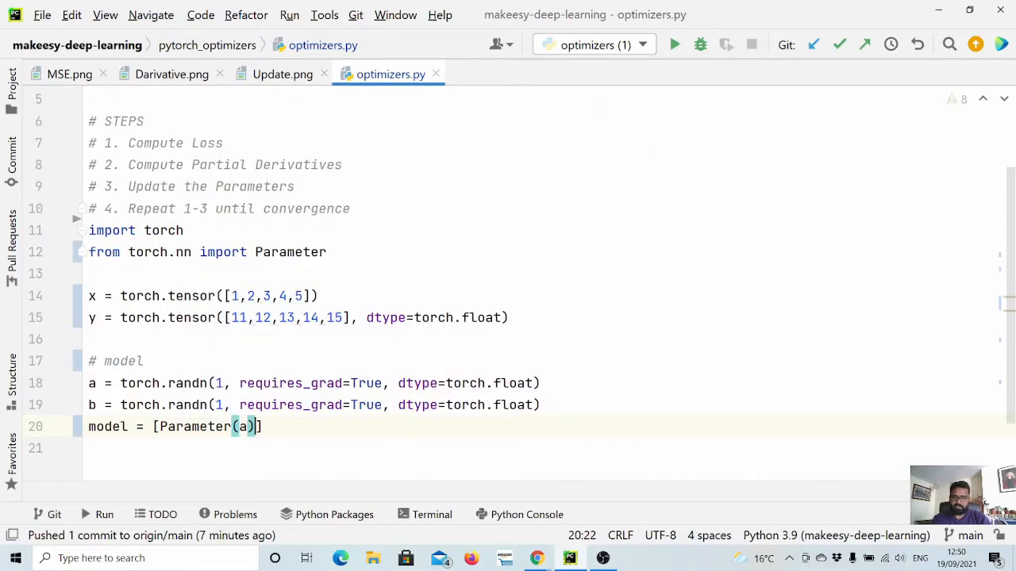
type(", Parameter")
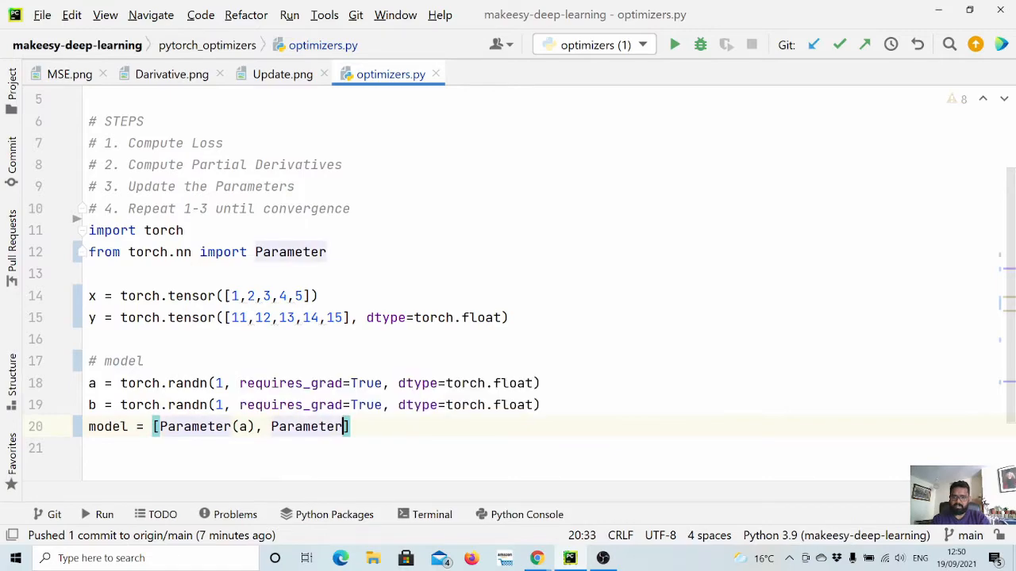
type("(b")
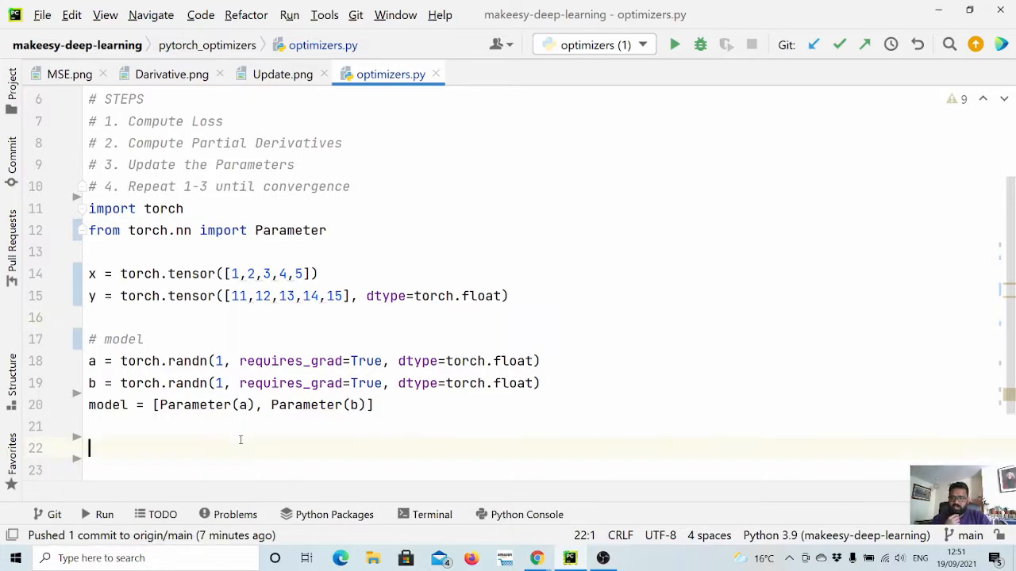
Write criterion = nn.MSELoss() with nn imported from torch, and begin the optimizer line
type("c")
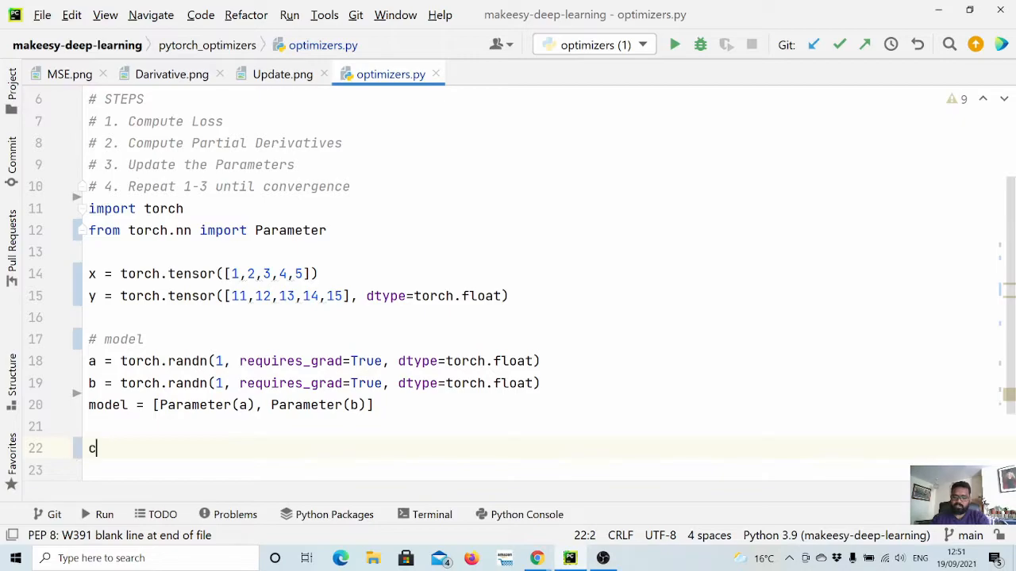
type("riteri")
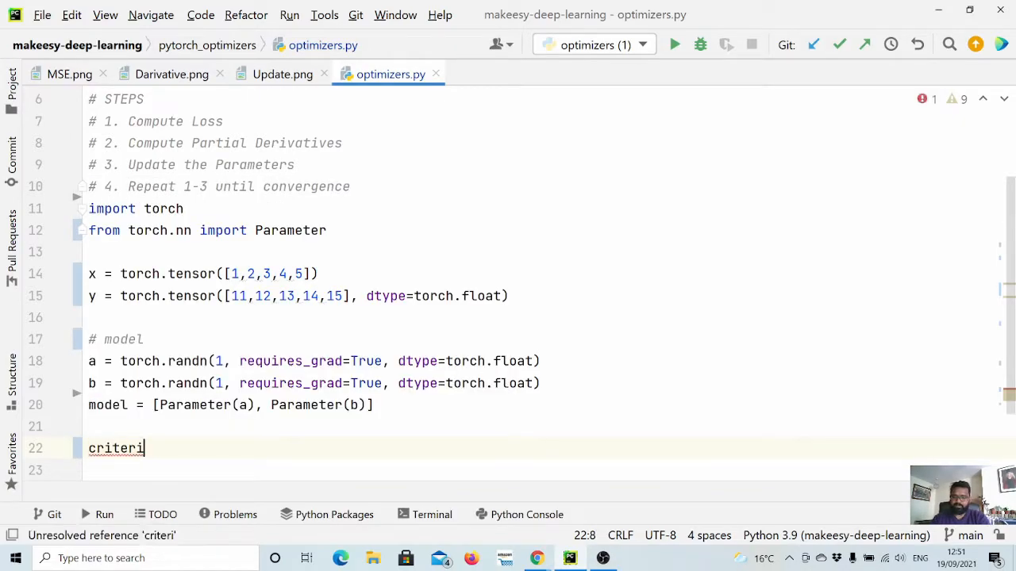
type("on =")
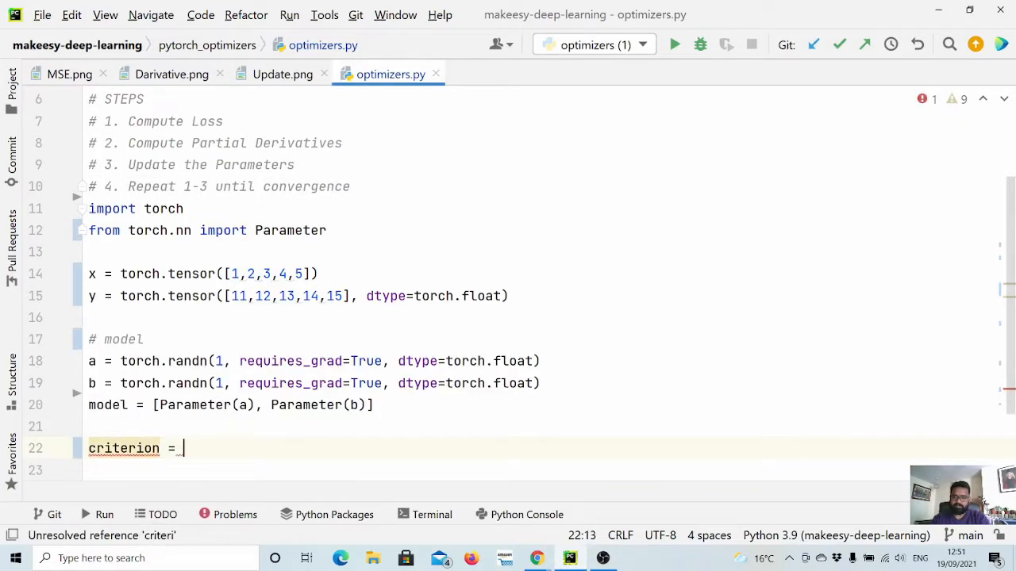
type("nn.MS")
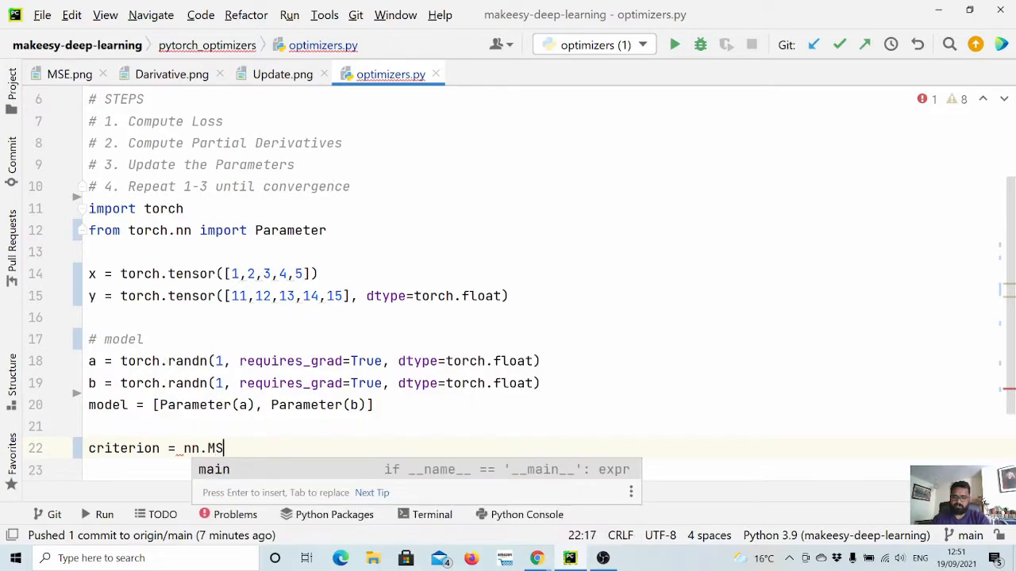
type("E")
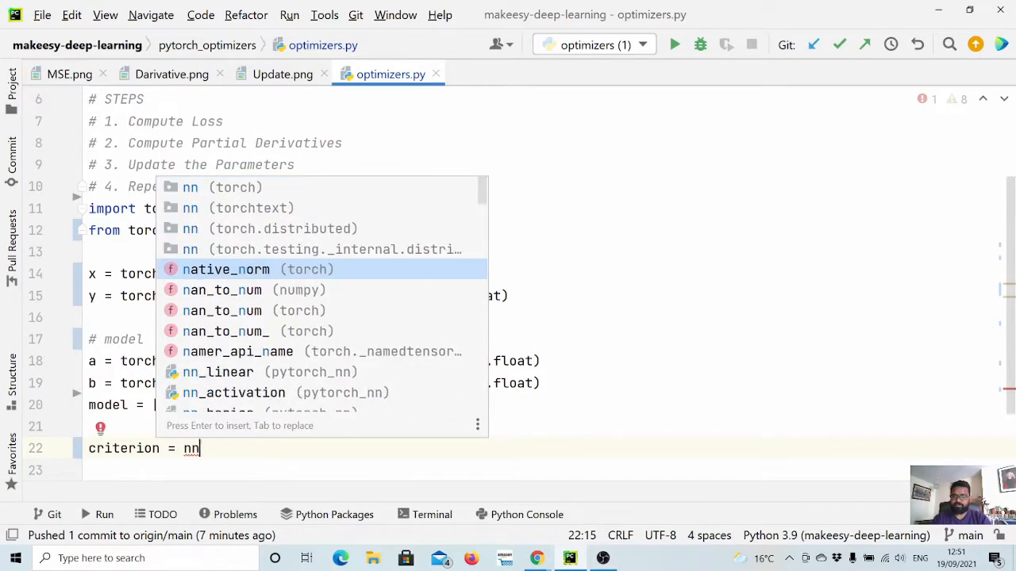
type(".")
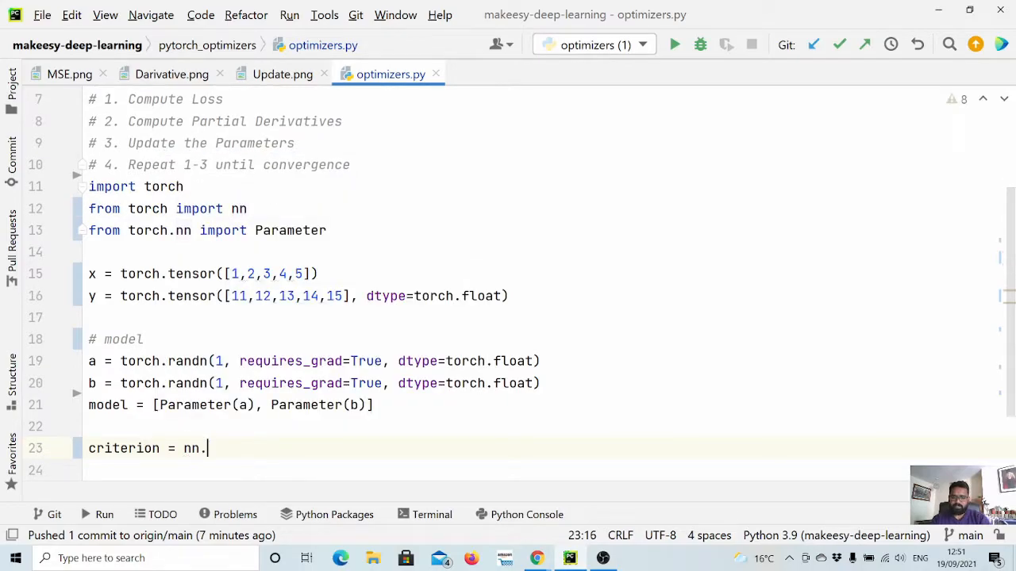
type("MSELoss()")
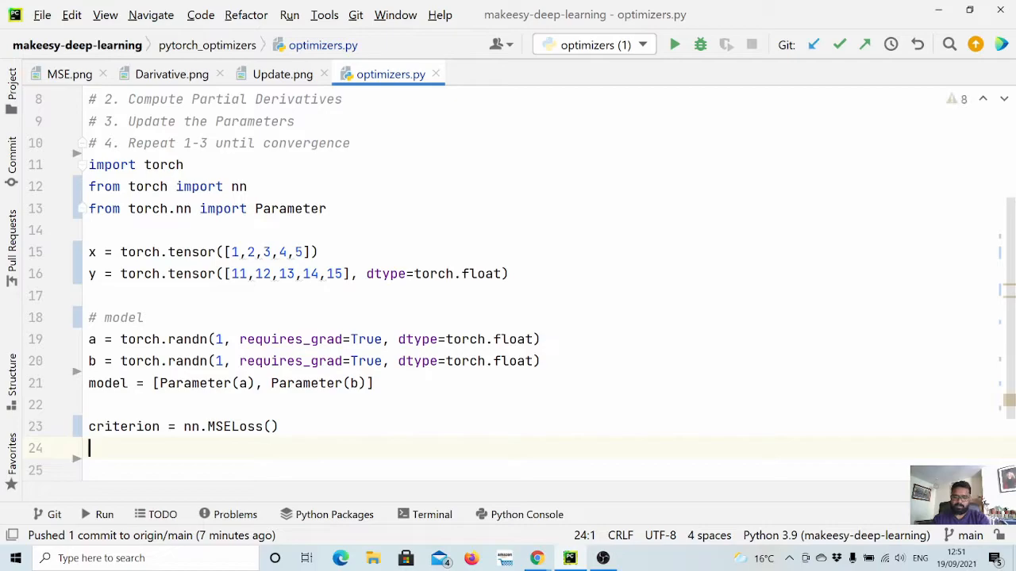
type("optimiz")
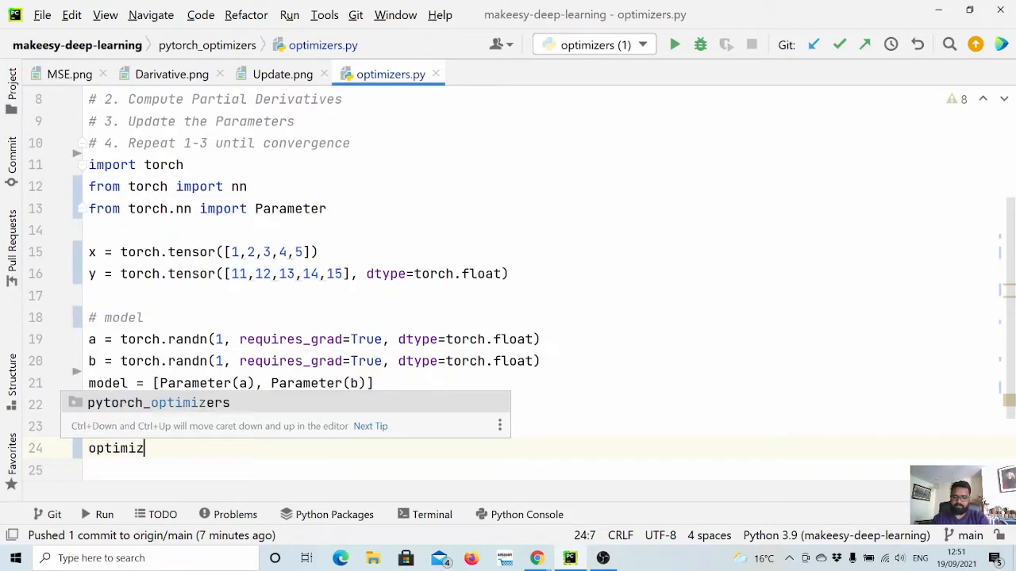
Write optimizer = torch.optim.SGD(model, lr=lr) and set lr = 0.1 above the criterion
type("criterion = nn.MSELoss()")
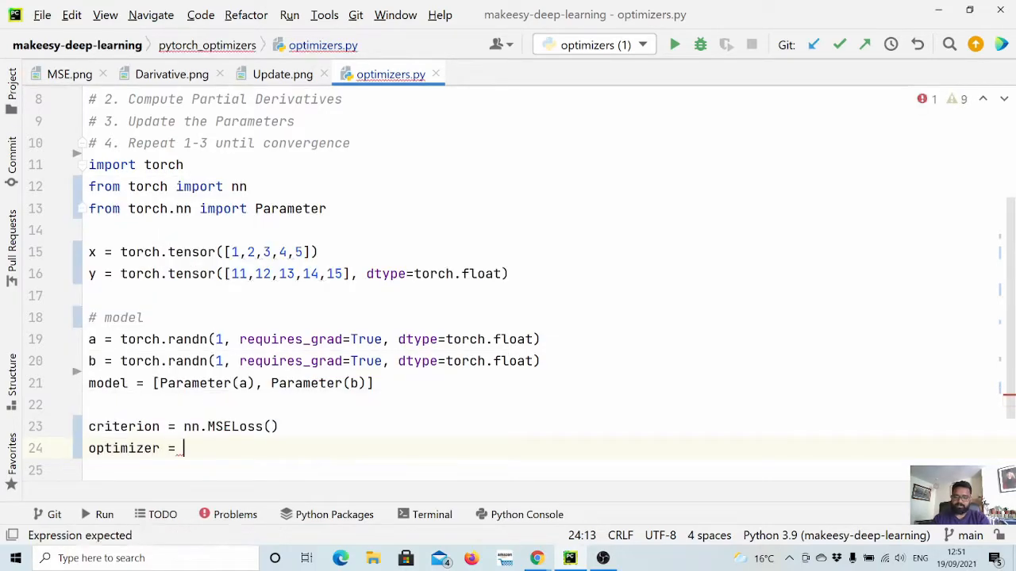
type("torch.optim.S")
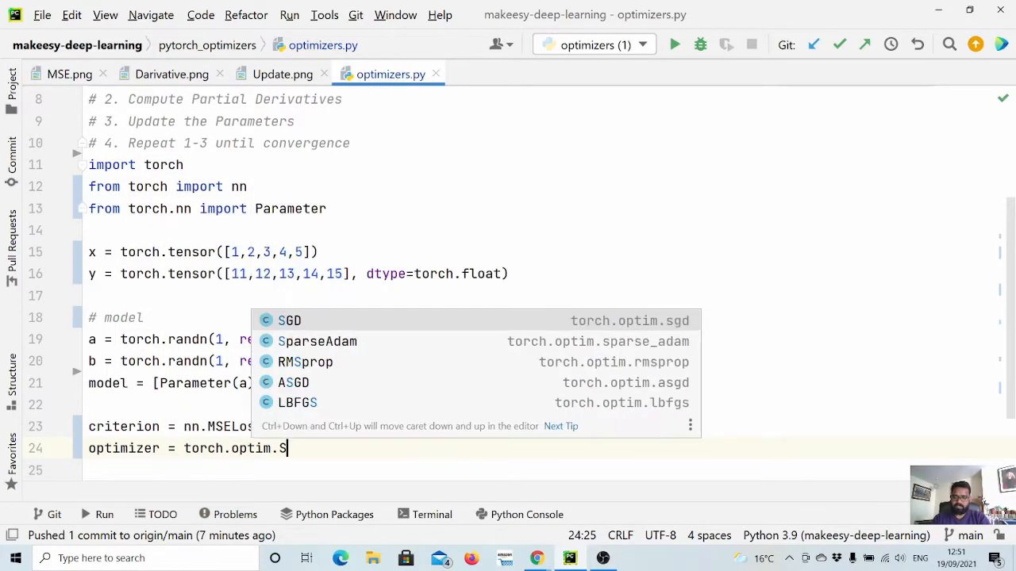
left_click(289, 321)
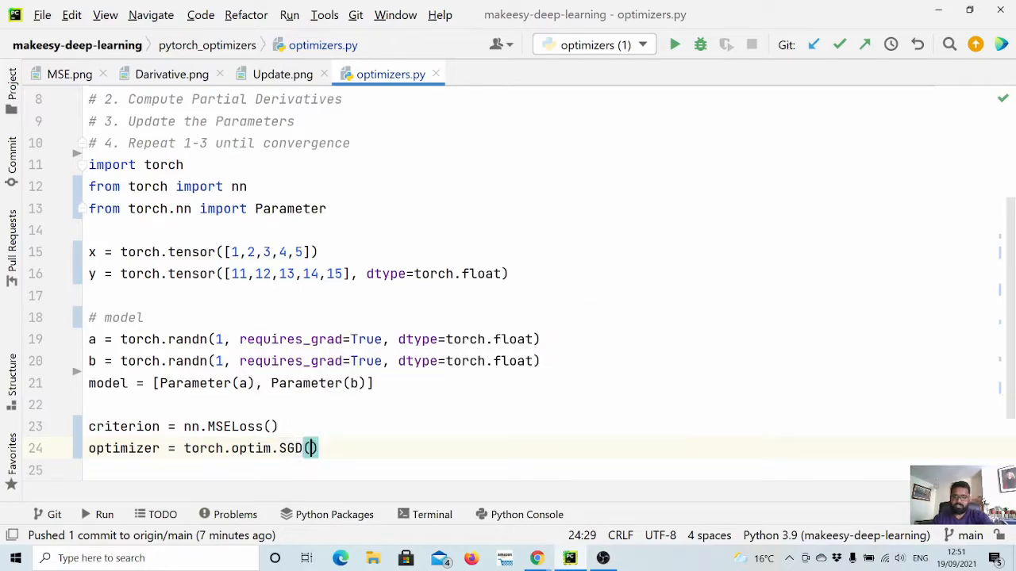
type("model, lr")
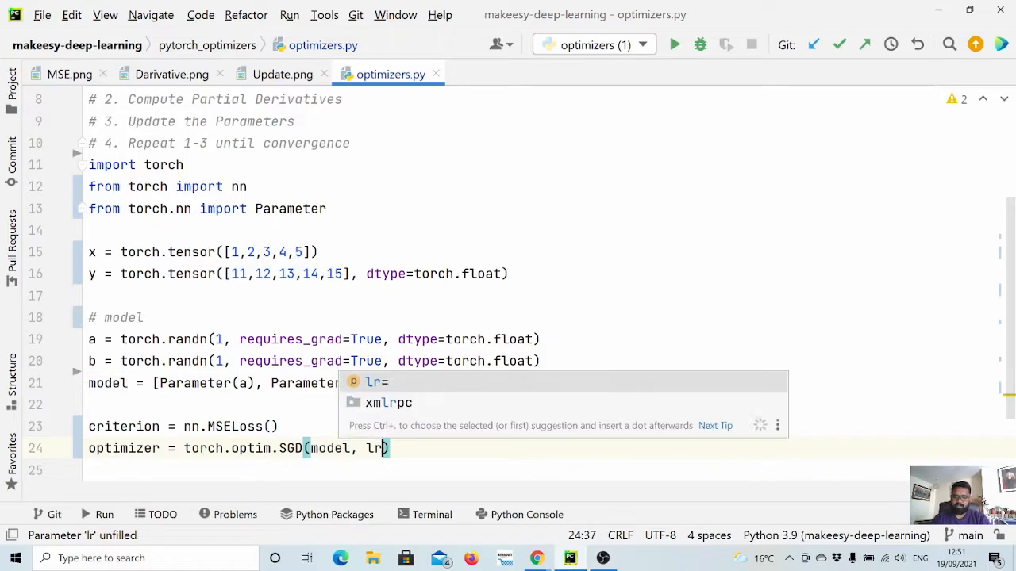
type("=lr")
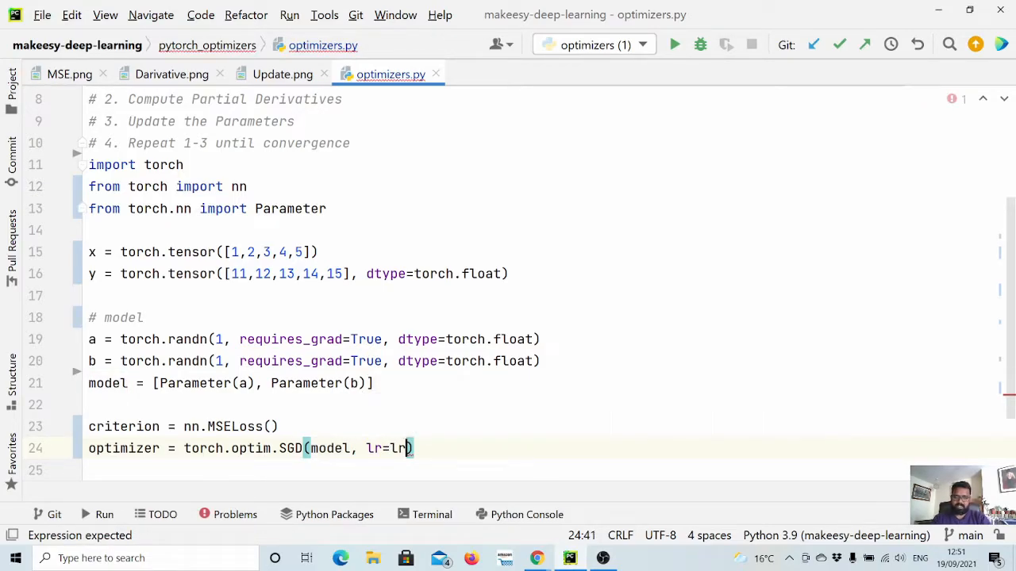
type("ls")
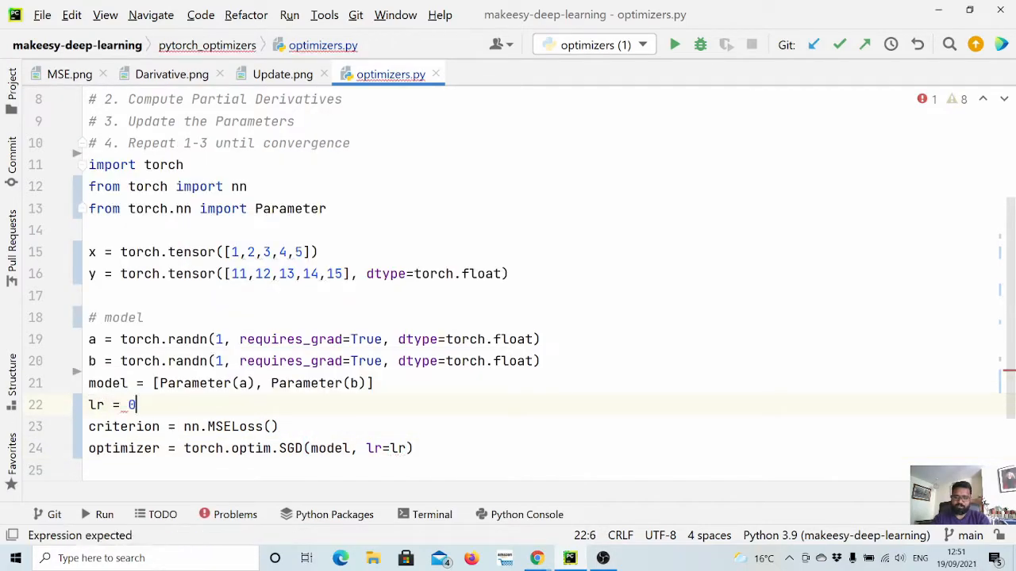
type(".1")
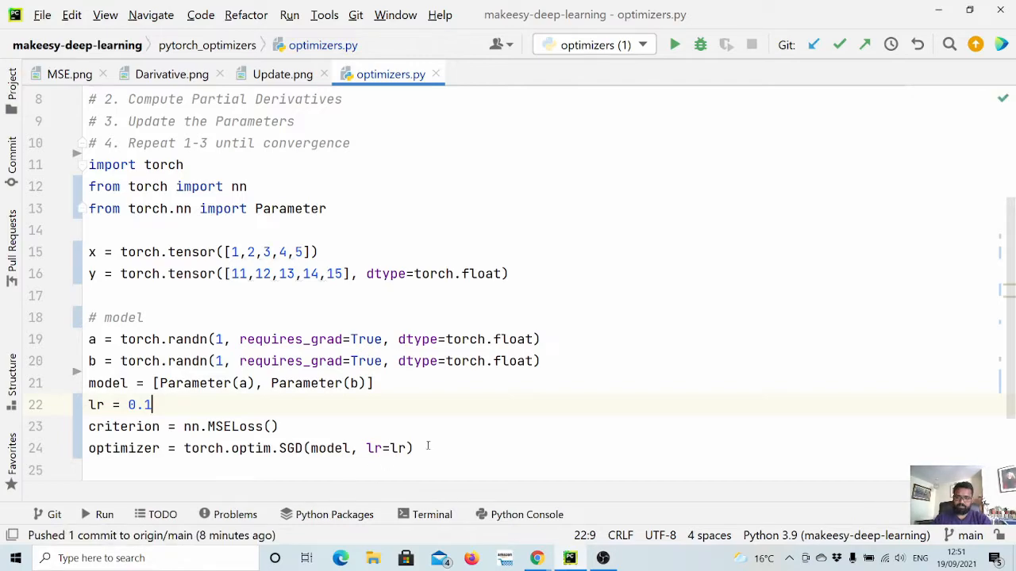
key("enter")
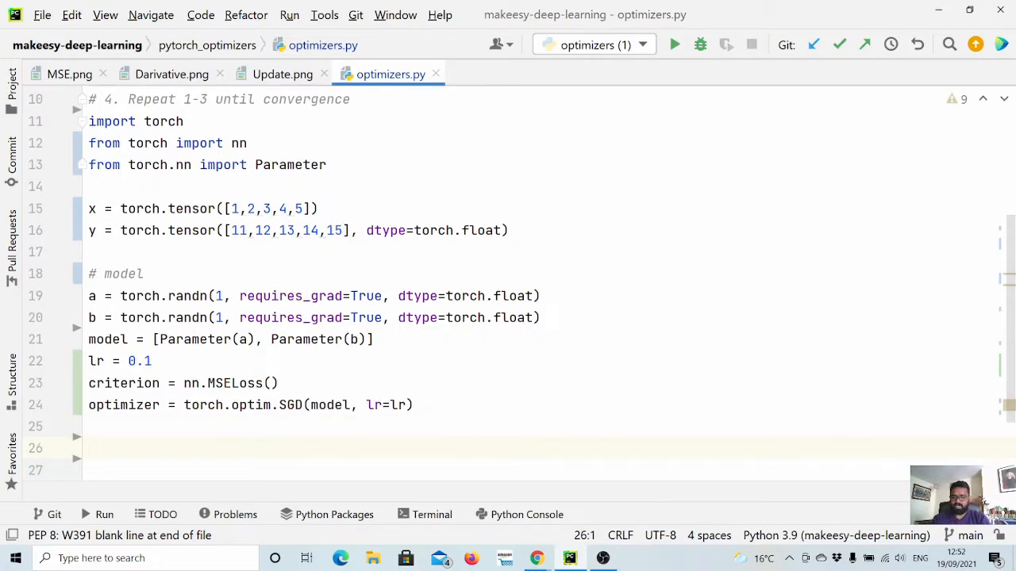
Start a for epoch in range(500) loop calling optimizer.zero_grad()
type("for_epoch in")
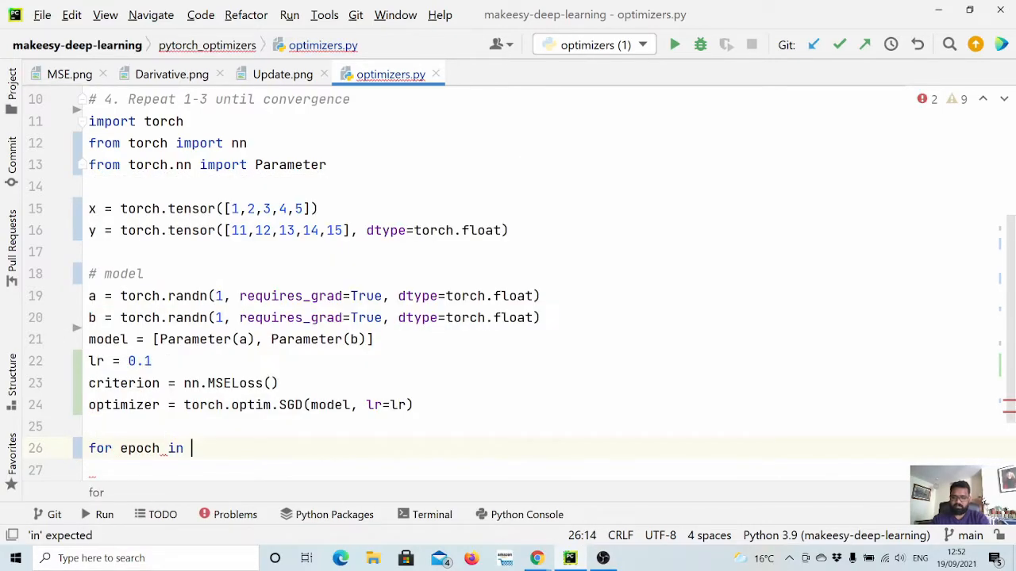
type("range(10)")
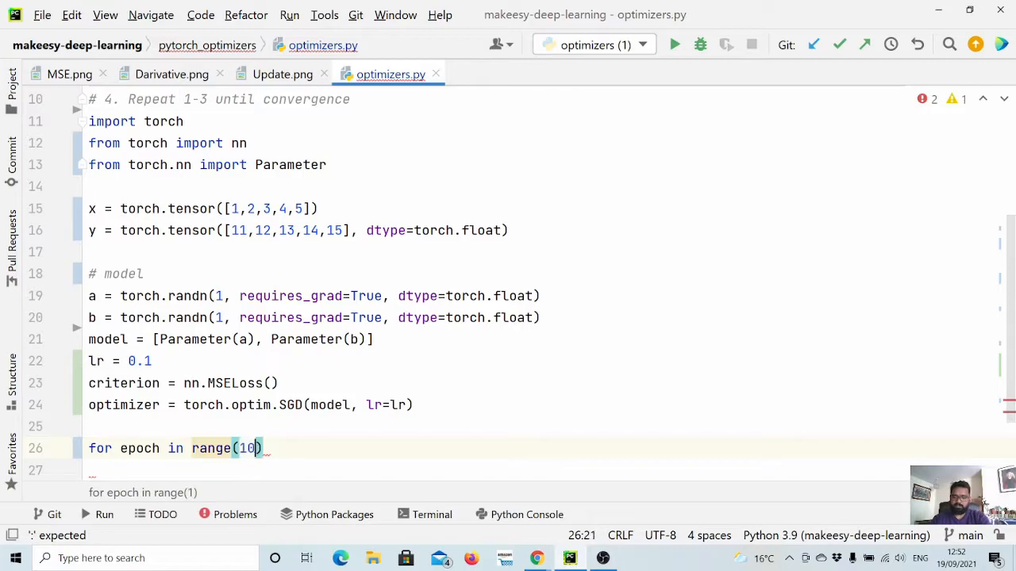
type("500")
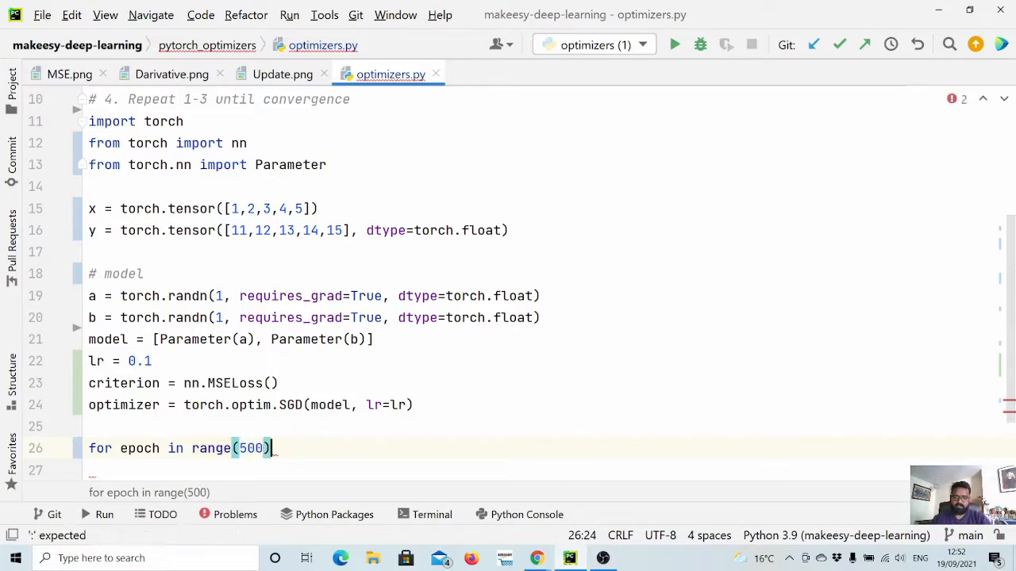
type(":")
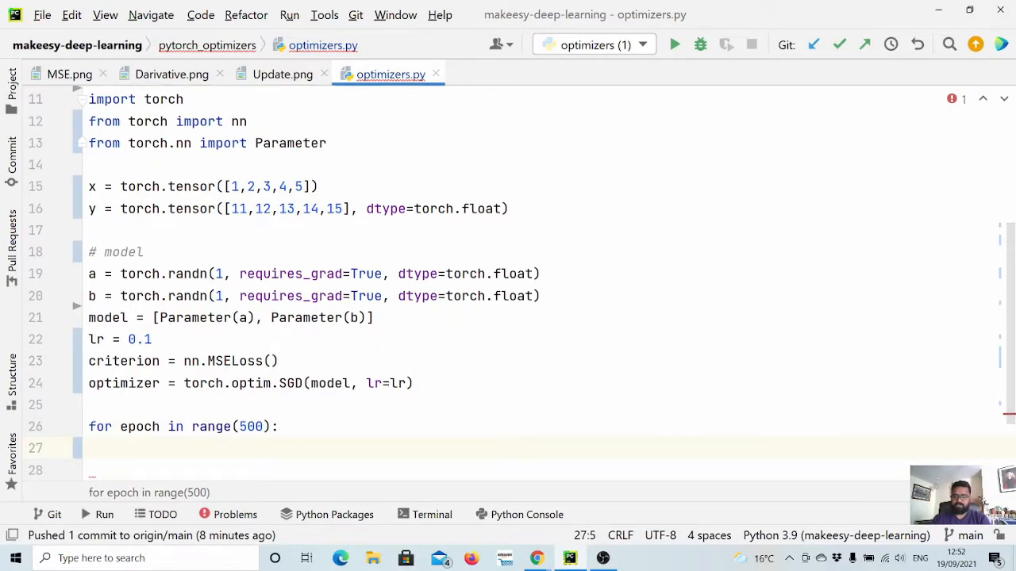
type("optimizer.zero_grad(")
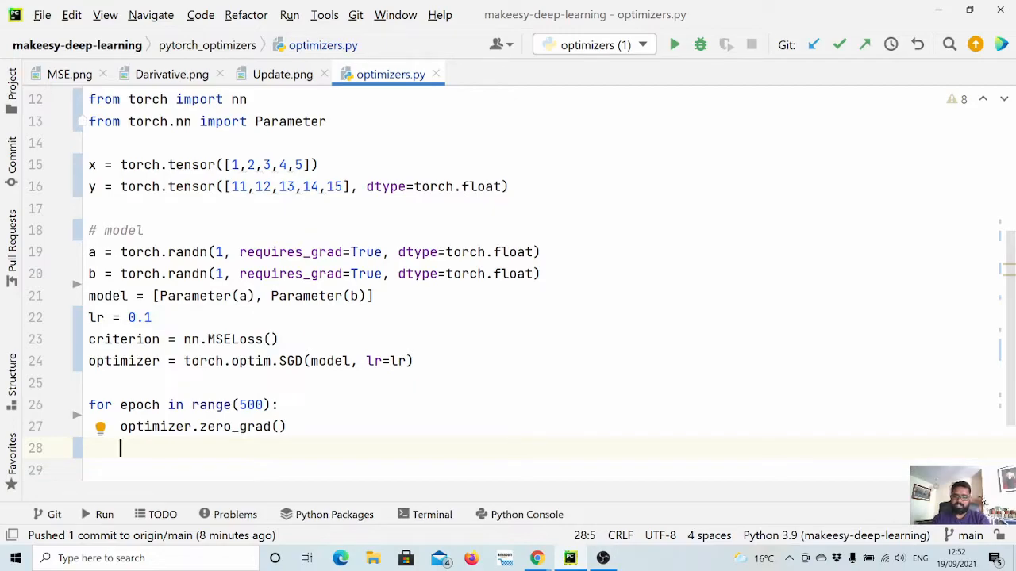
Compute y_predicted = model[0] + model[1] * x in the loop, fixing the trailing typo
type("y_")
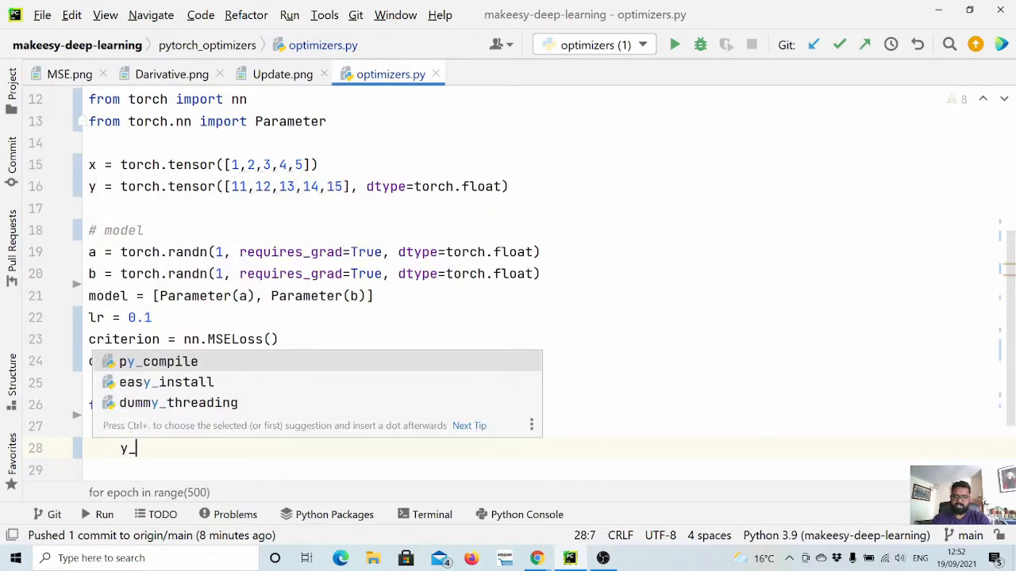
type("prei")
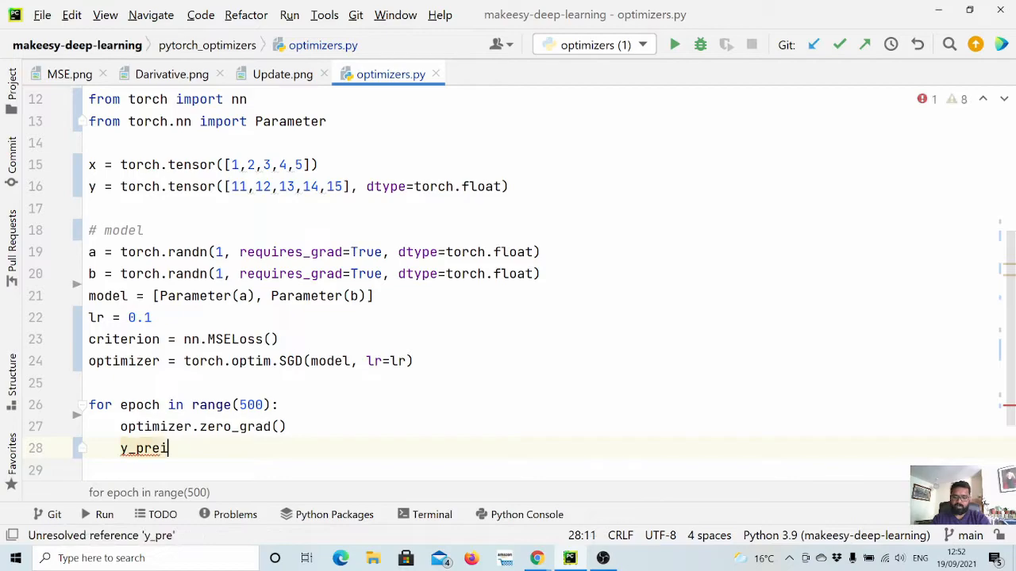
type("dcted =")
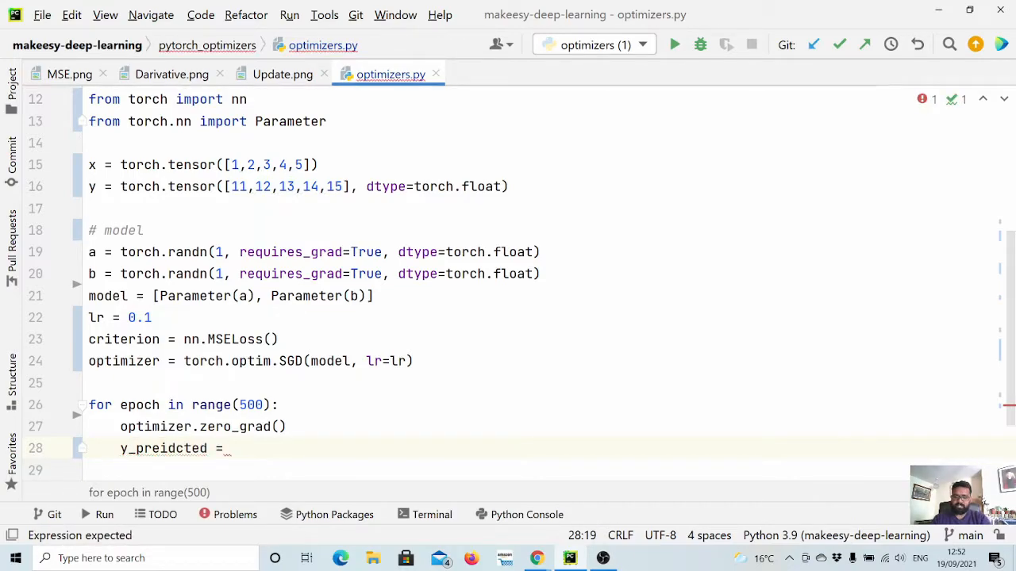
type("model[")
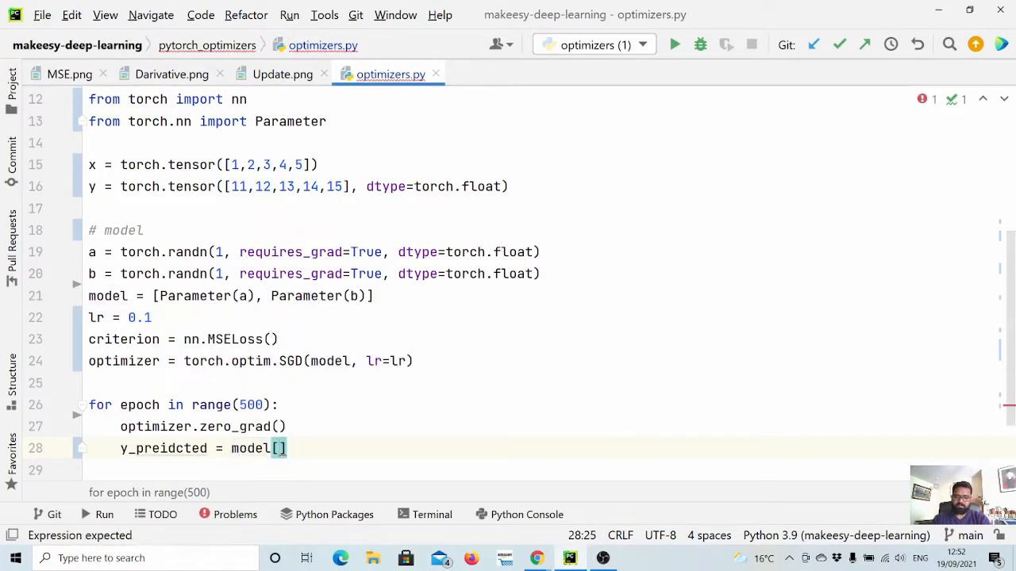
type("0] +")
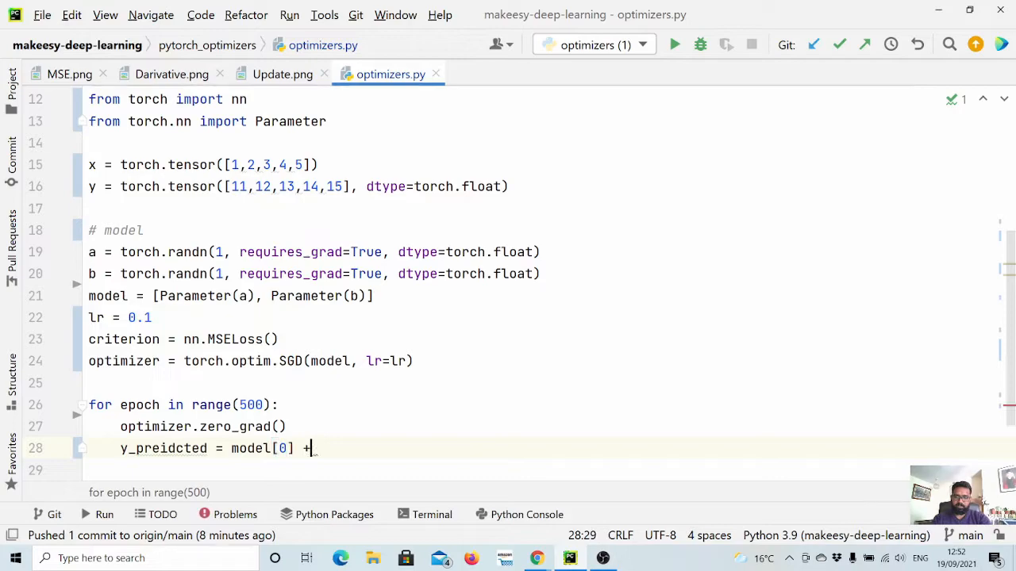
type("model[1]")
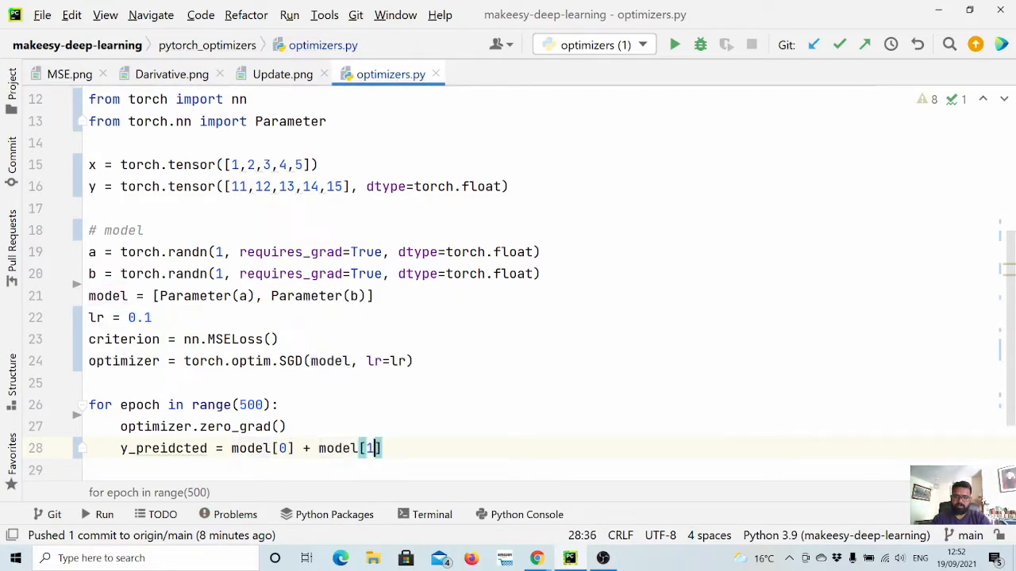
type("*")
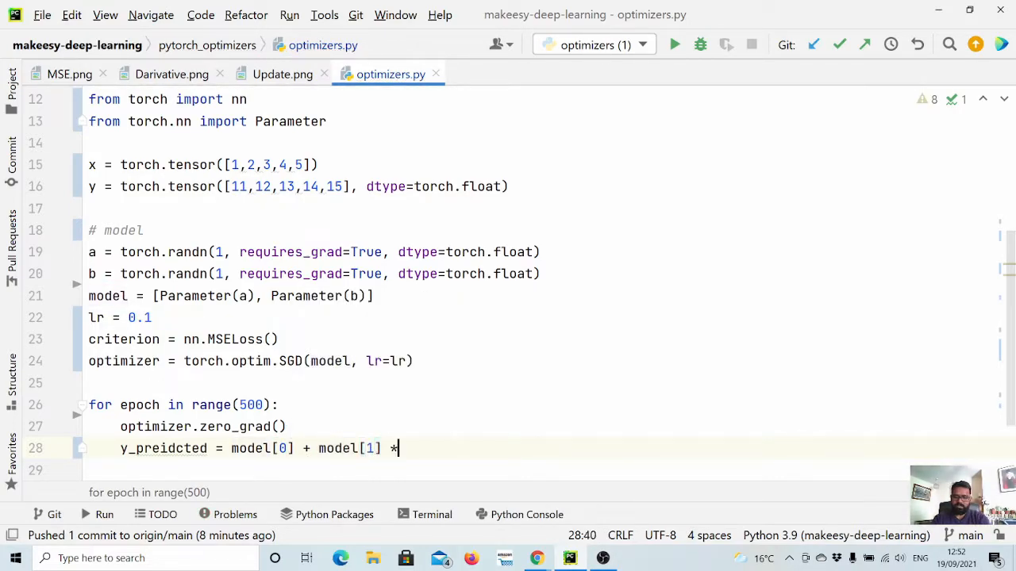
type("x_")
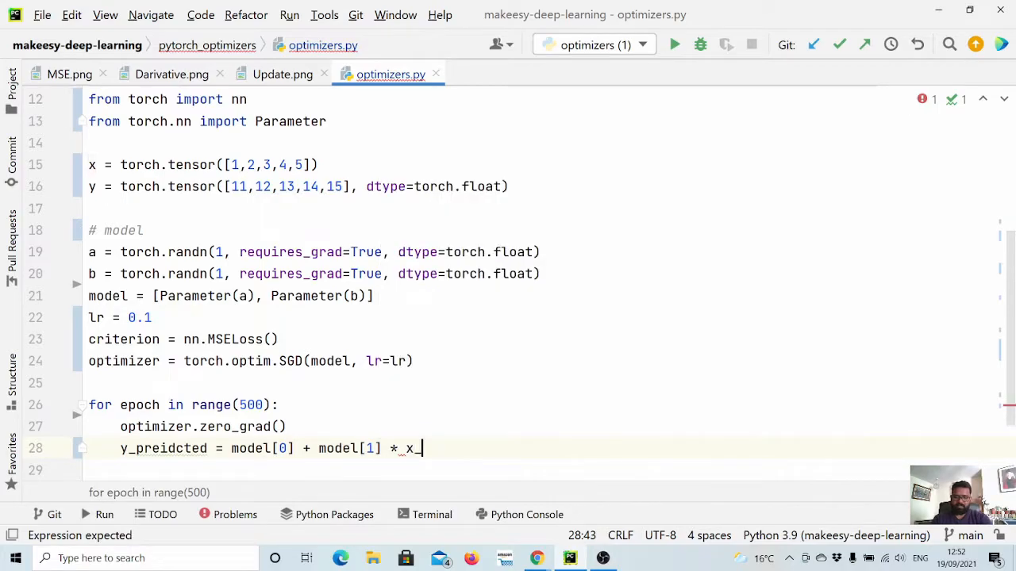
key("Backspace")
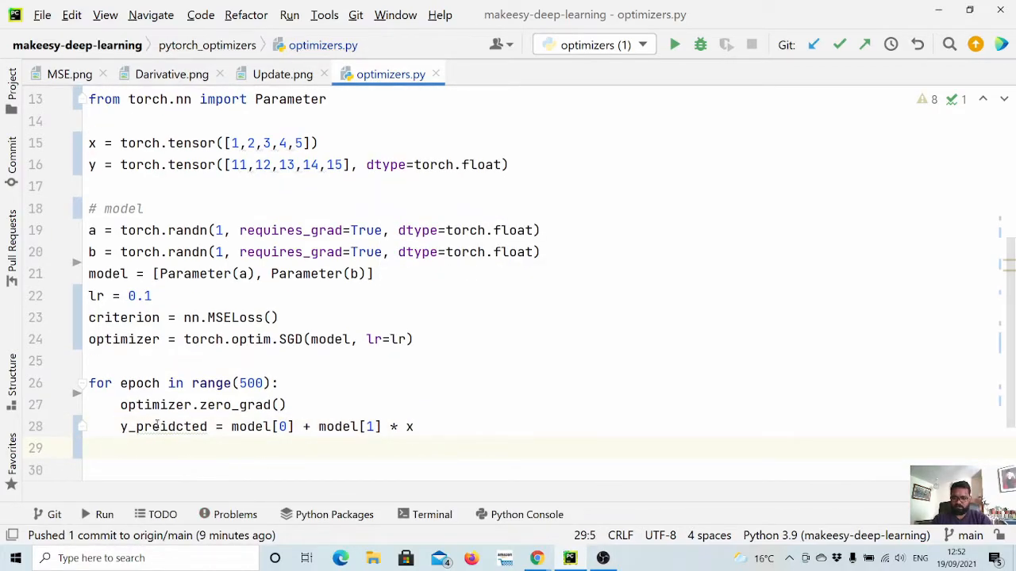
key("Backspace")
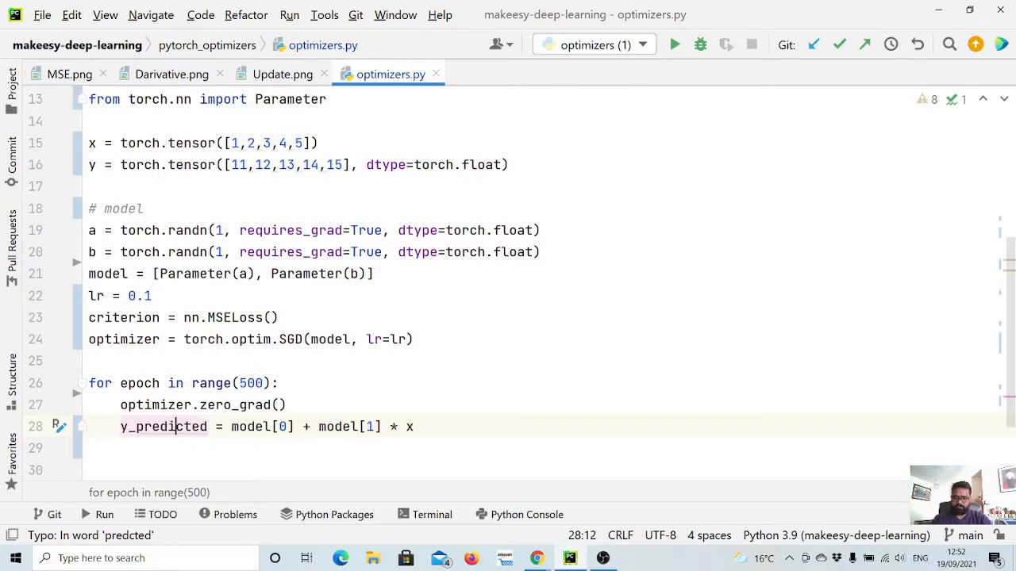
key("enter")
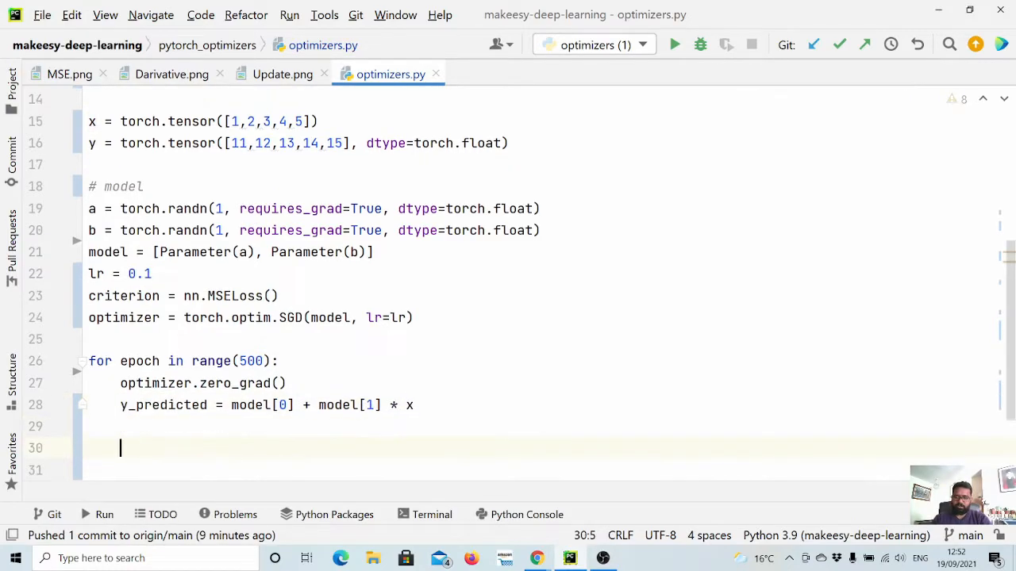
Compute loss = criterion(y_predicted, y) inside the loop
type("loss")
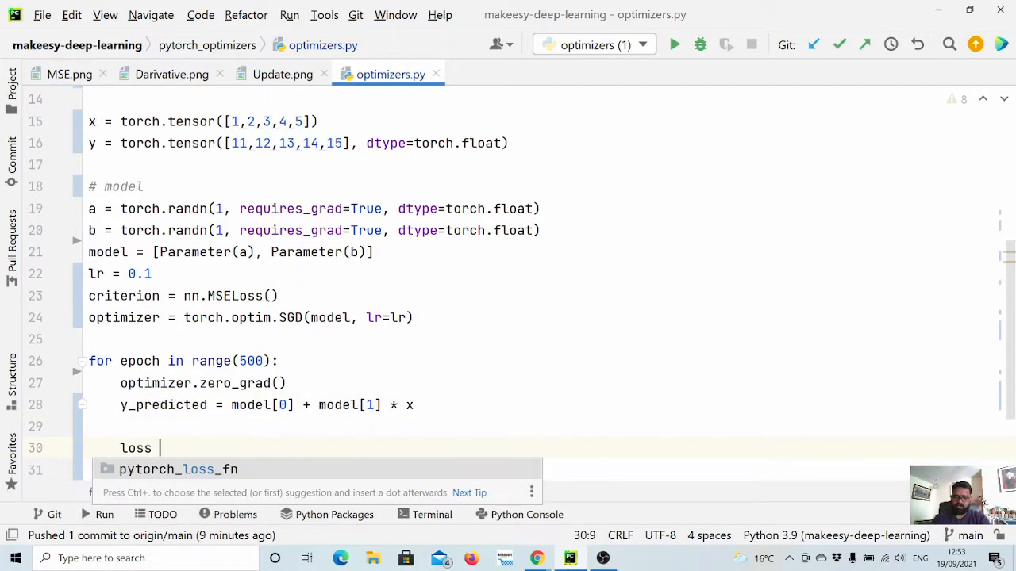
type("= criterion(")
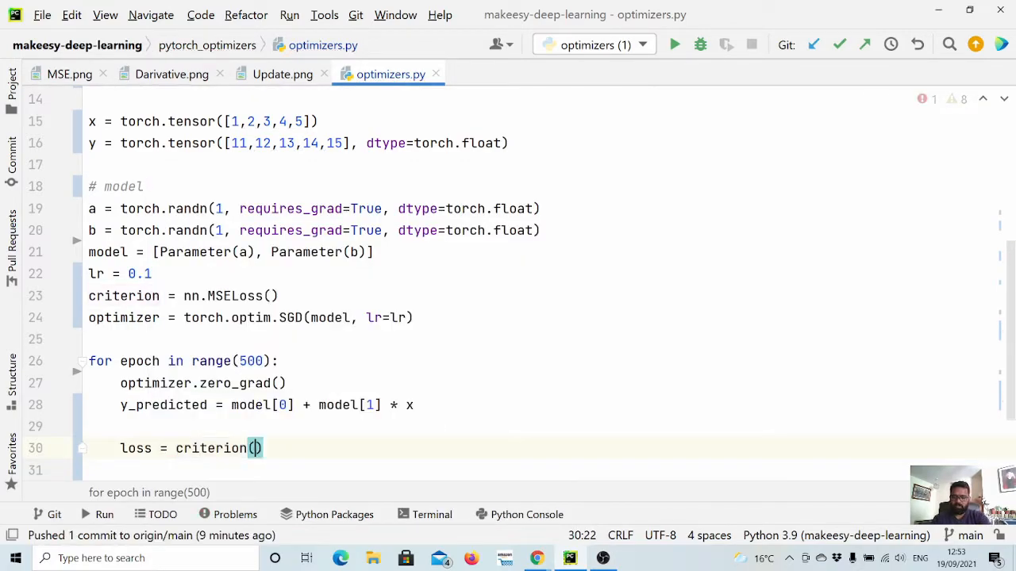
type("y_predicted,")
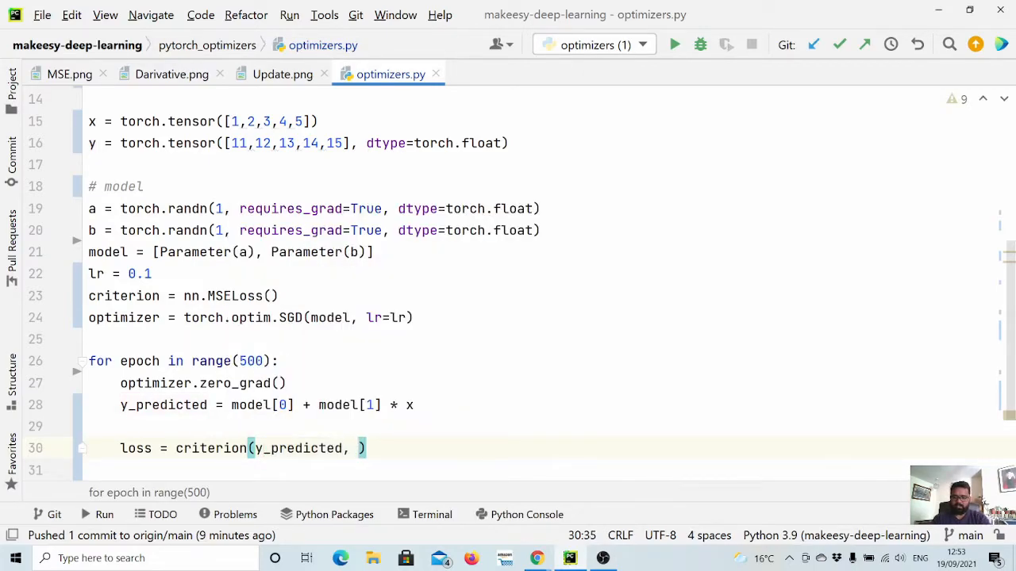
type("y")
left_click(536, 470)
type("l")
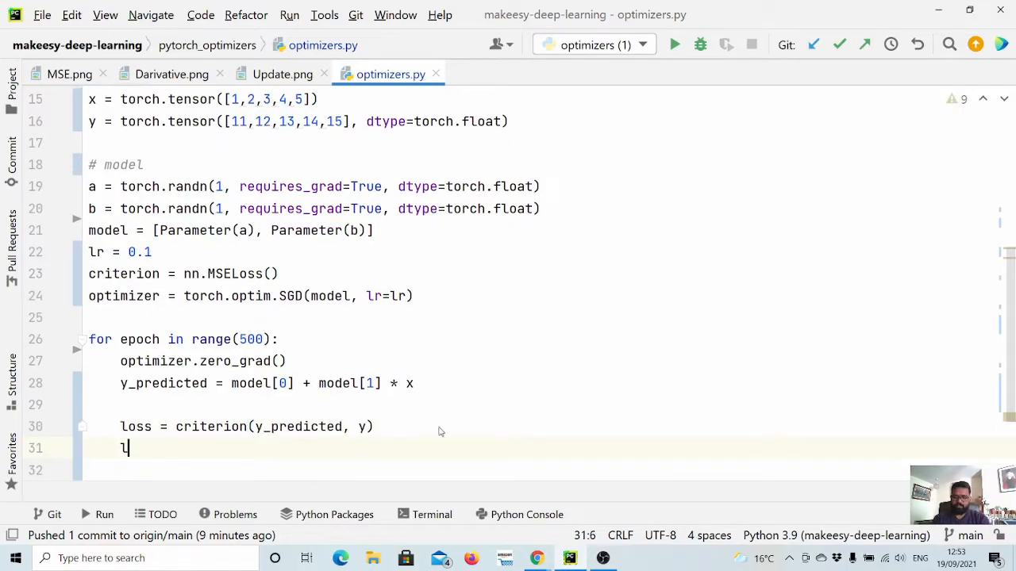
Add loss.backward() and optimizer.step() to complete the training step
type("oss.ba")
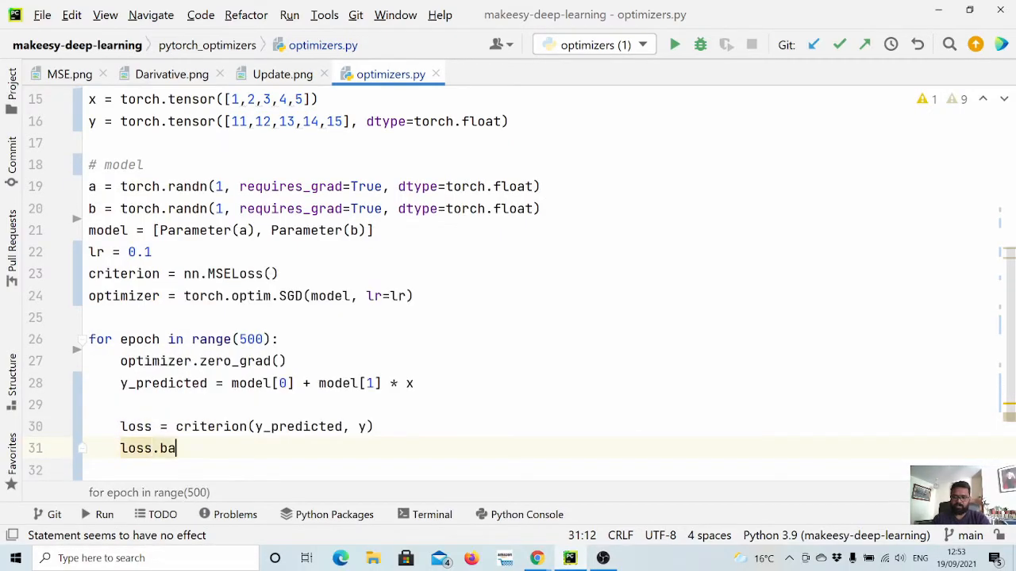
type("ckward")
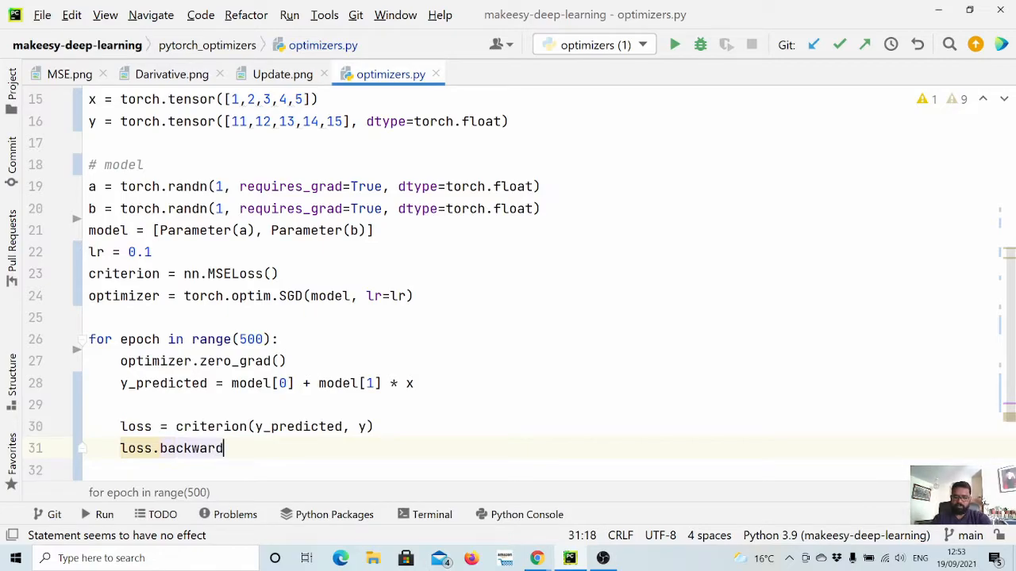
type("()")
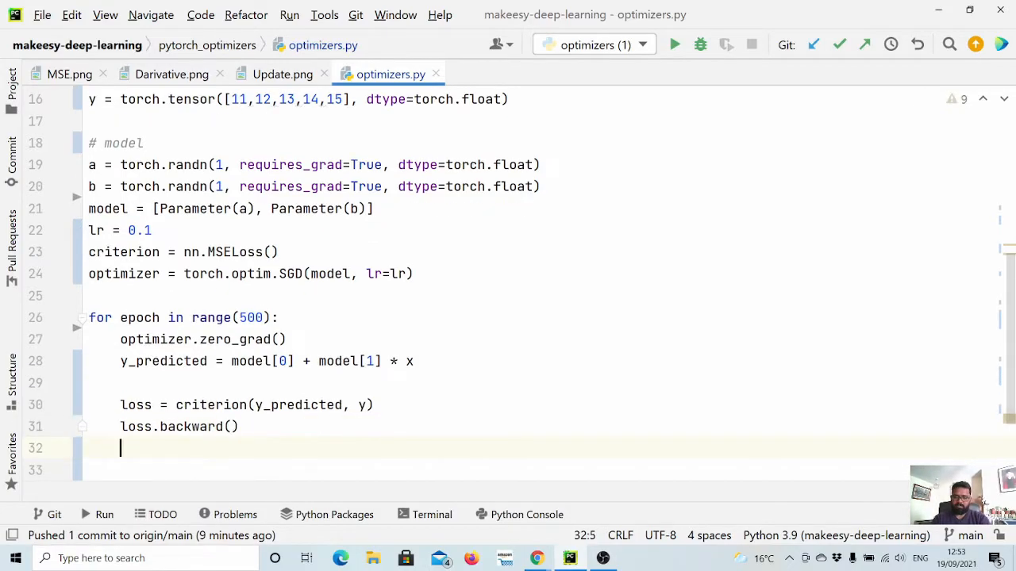
type("optimizer")
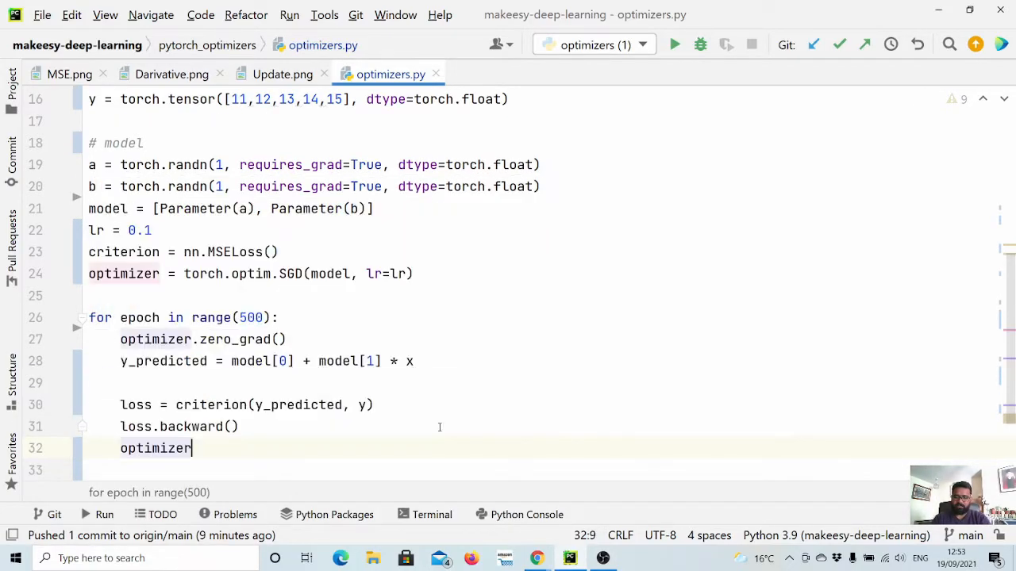
type(".step()")
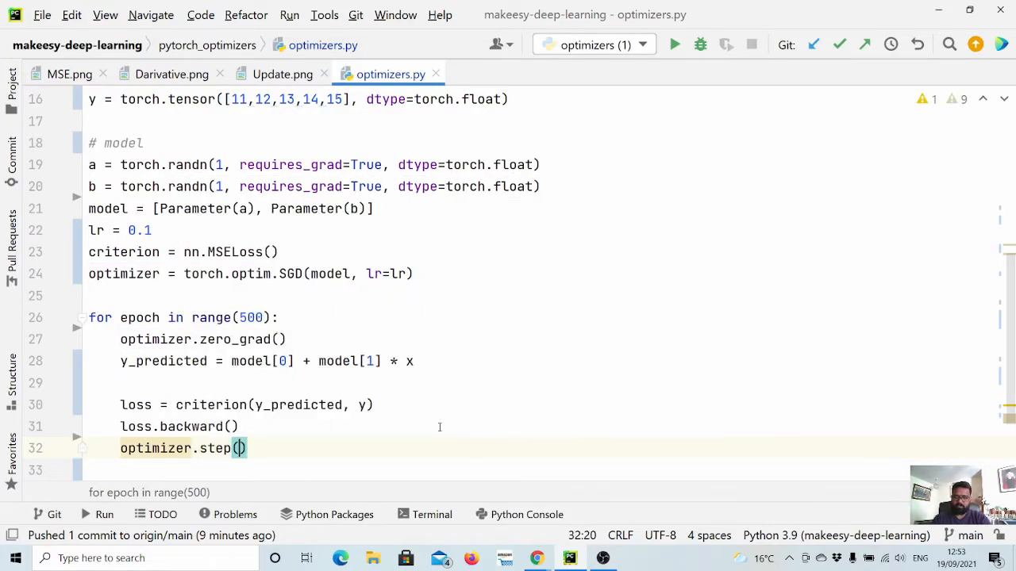
scroll("up", 3)
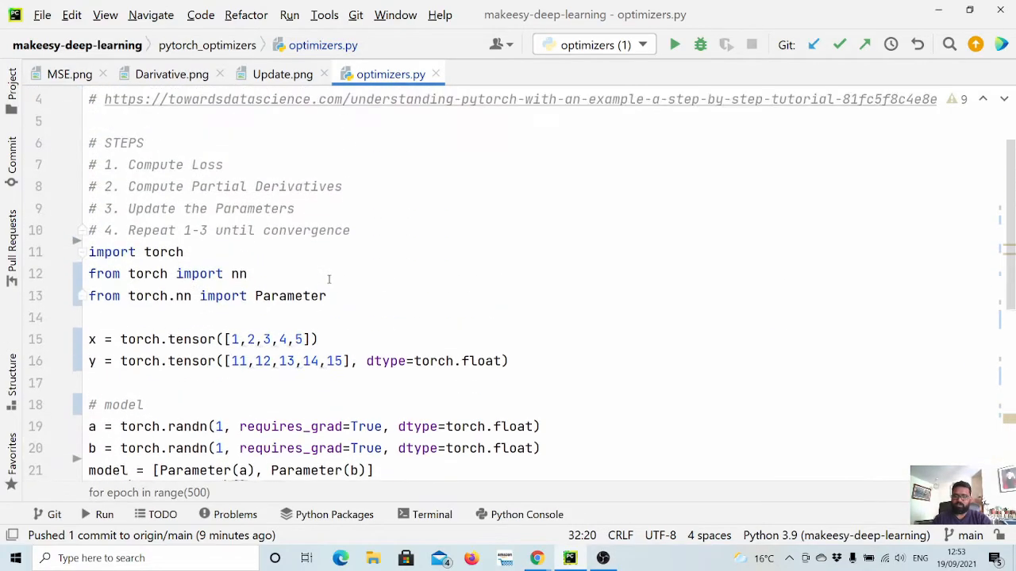
double_click(211, 210)
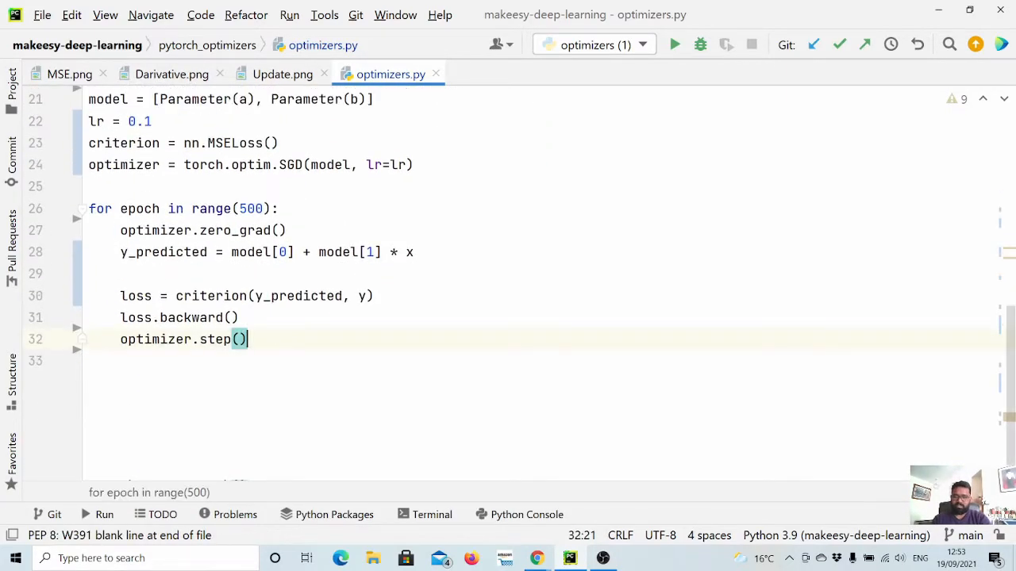
Add print(loss), print(model[0], model[1]) and print of y_predicted inside the training loop
key("enter")
type("print(x, y, ")
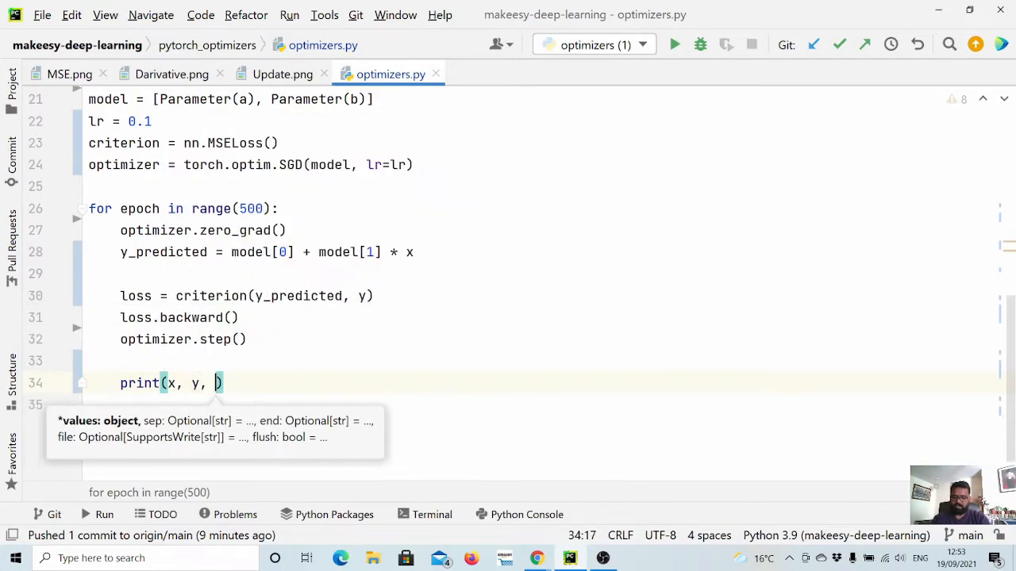
type("pre")
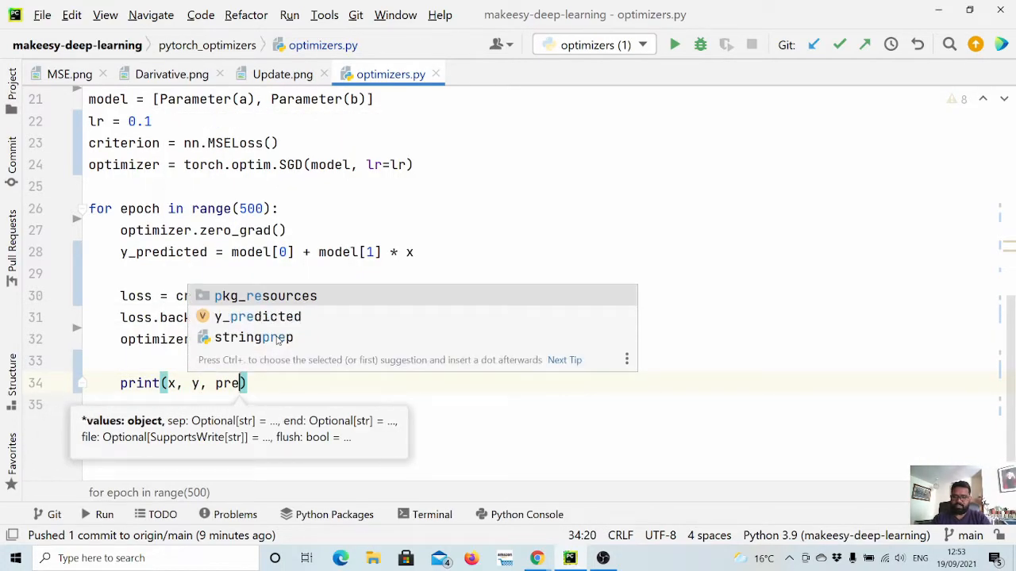
key("enter")
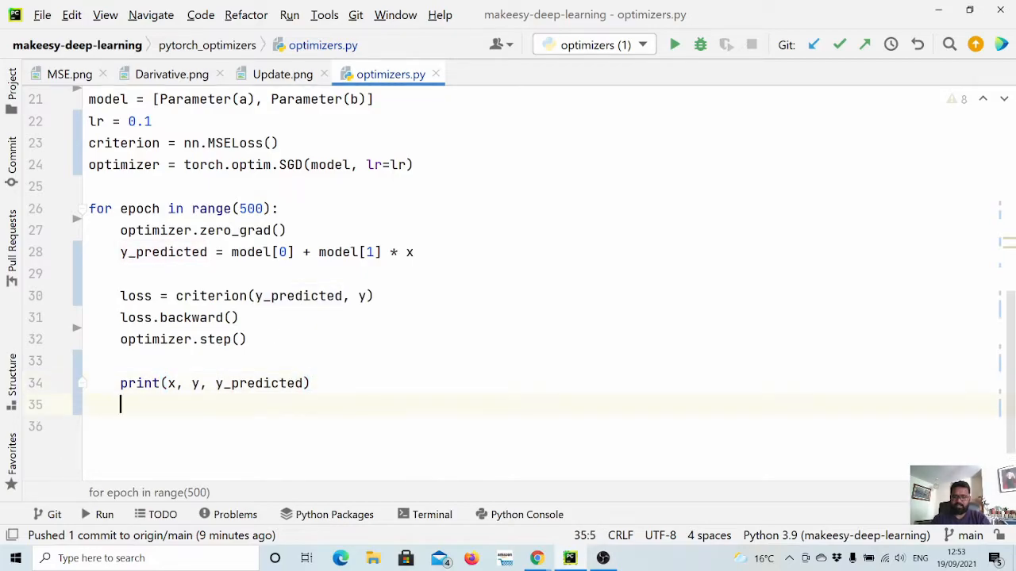
key("Backspace")
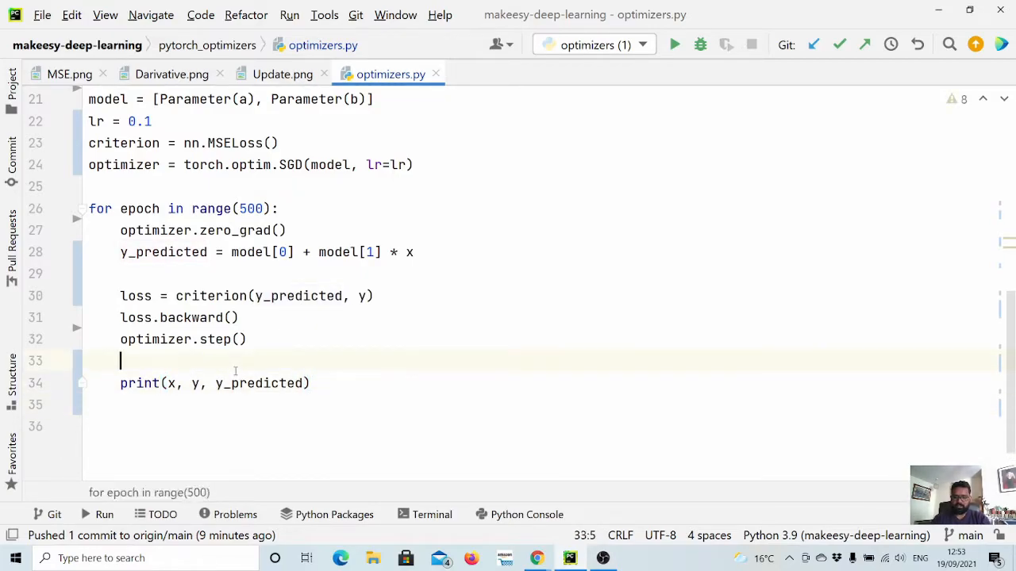
type("print(lo")
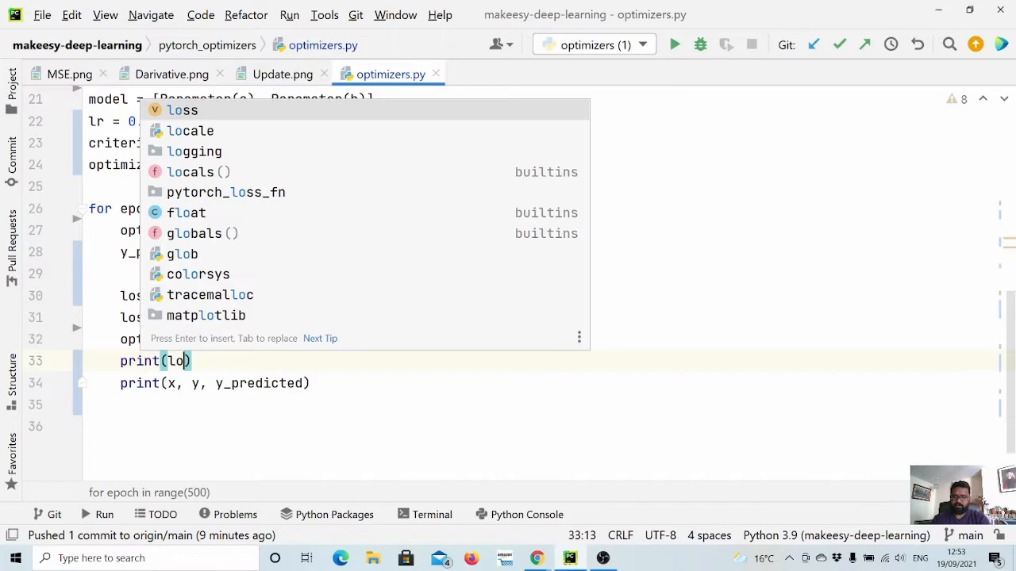
key("Enter")
type("print(")
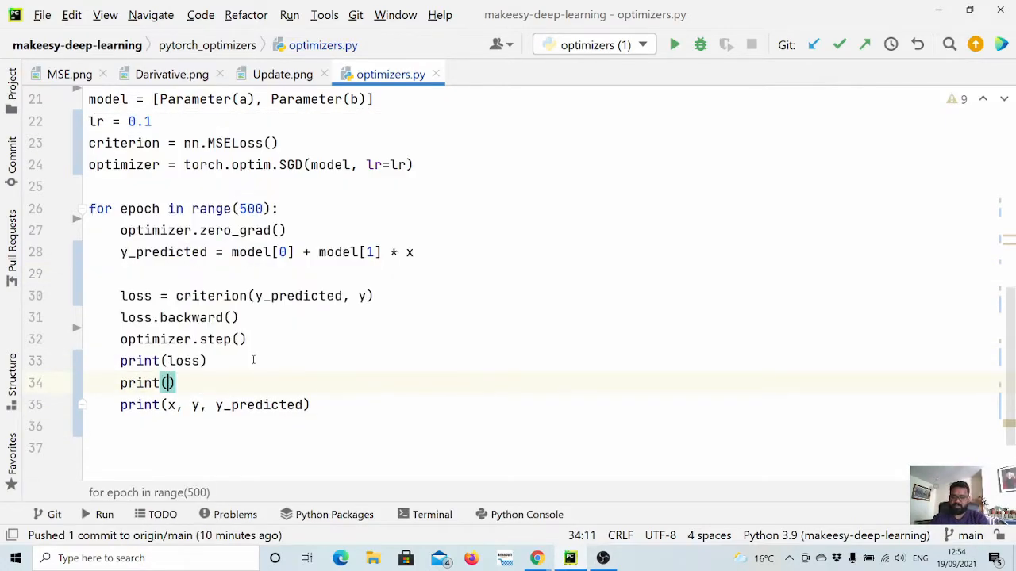
type("model[0")
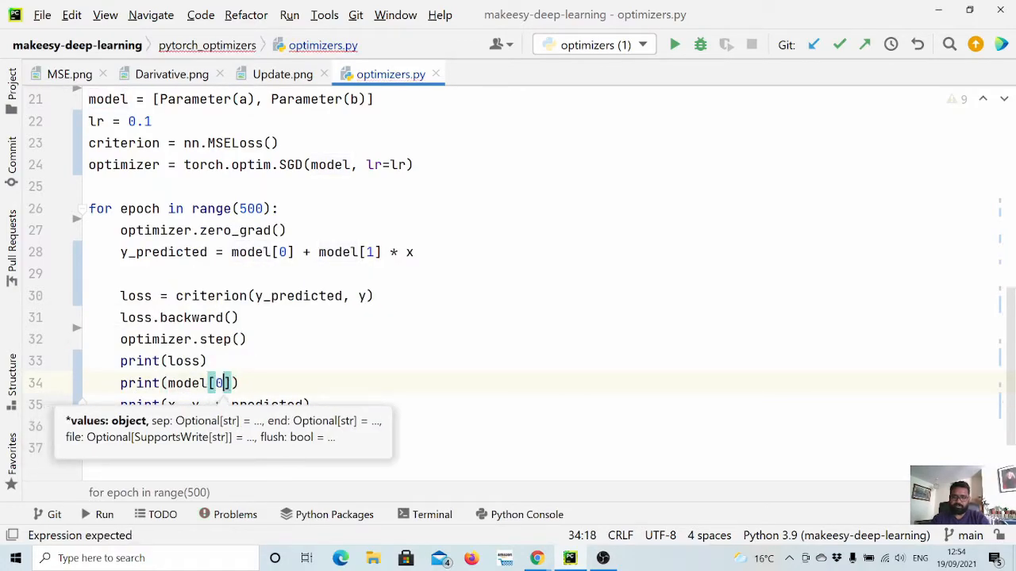
type(", mo")
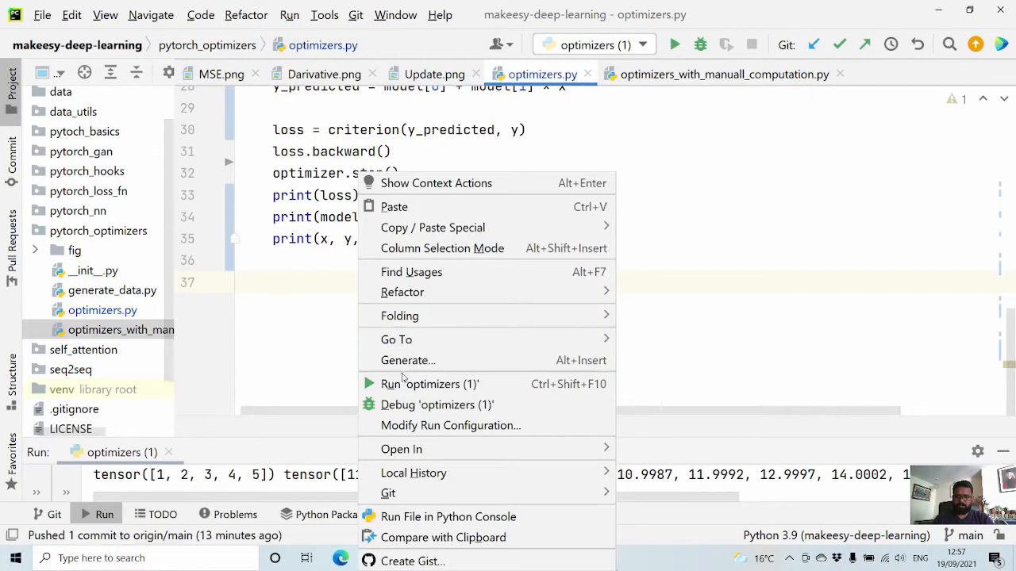
Run the optimizers script to train with the current SGD settings
left_click(428, 382)
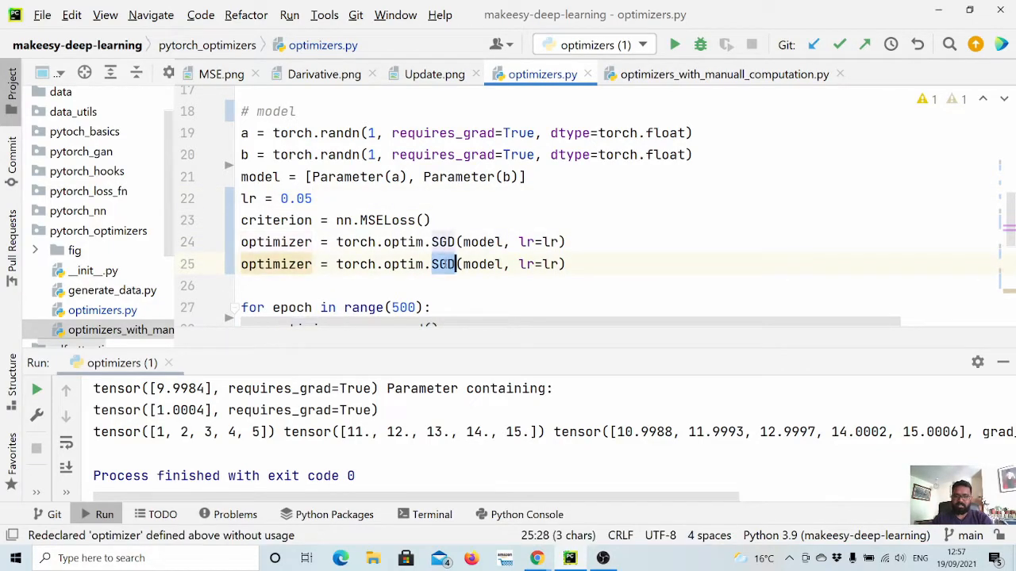
Switch the optimizer to torch.optim.Adam and rerun training to compare predictions
type("Adam")
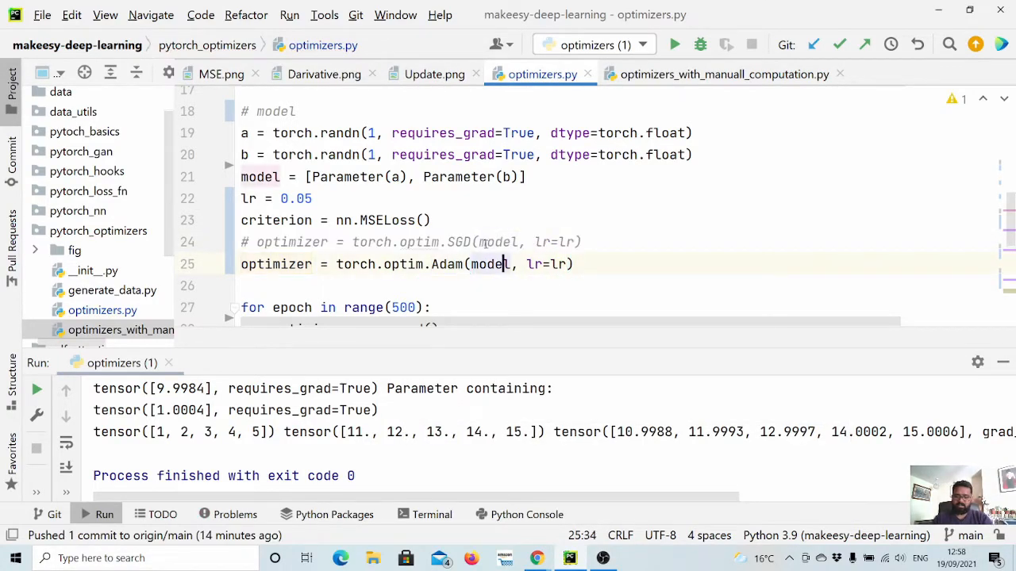
left_click(673, 44)
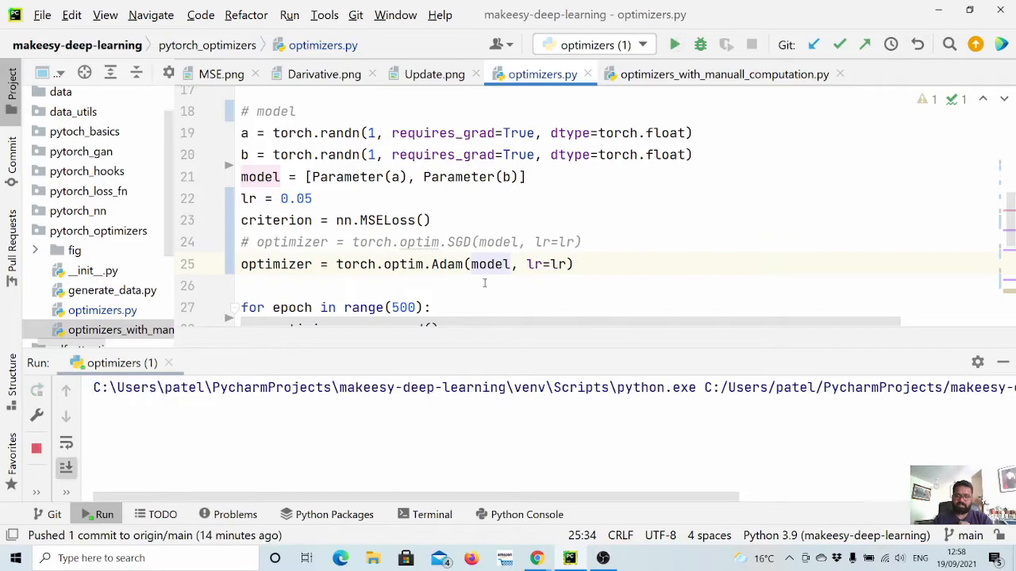
left_click(673, 44)
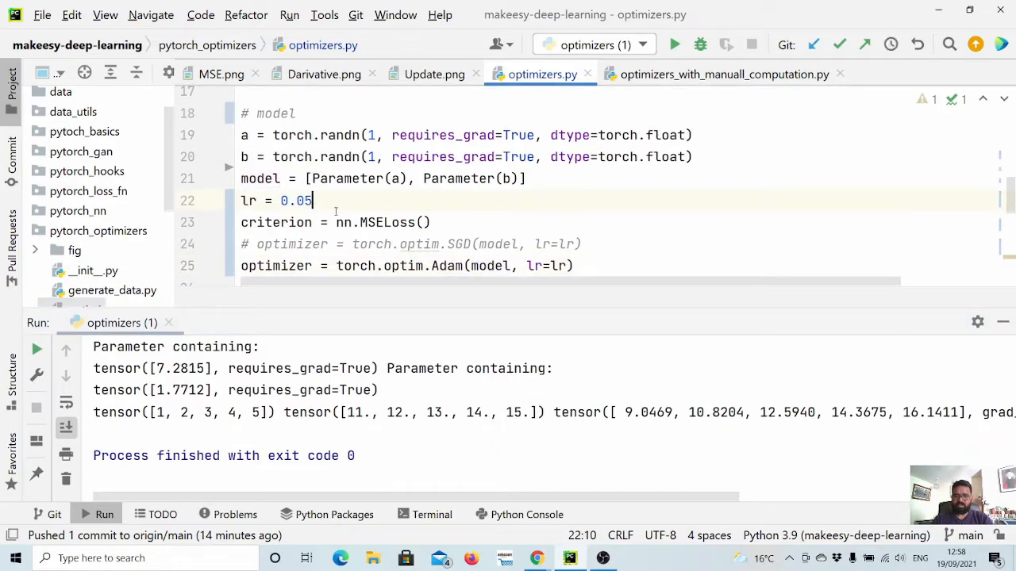
scroll("down", 3)
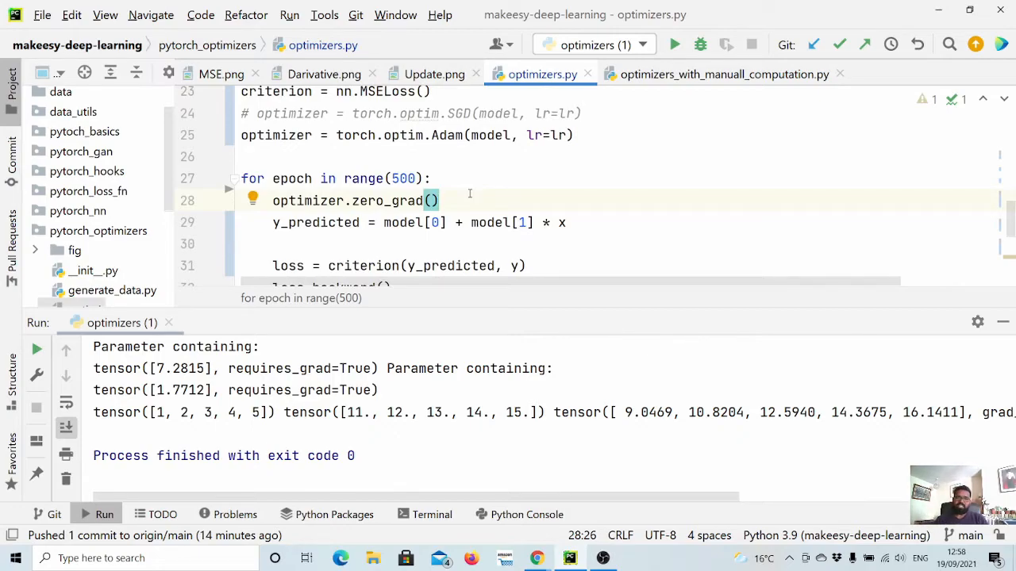
left_click(438, 200)
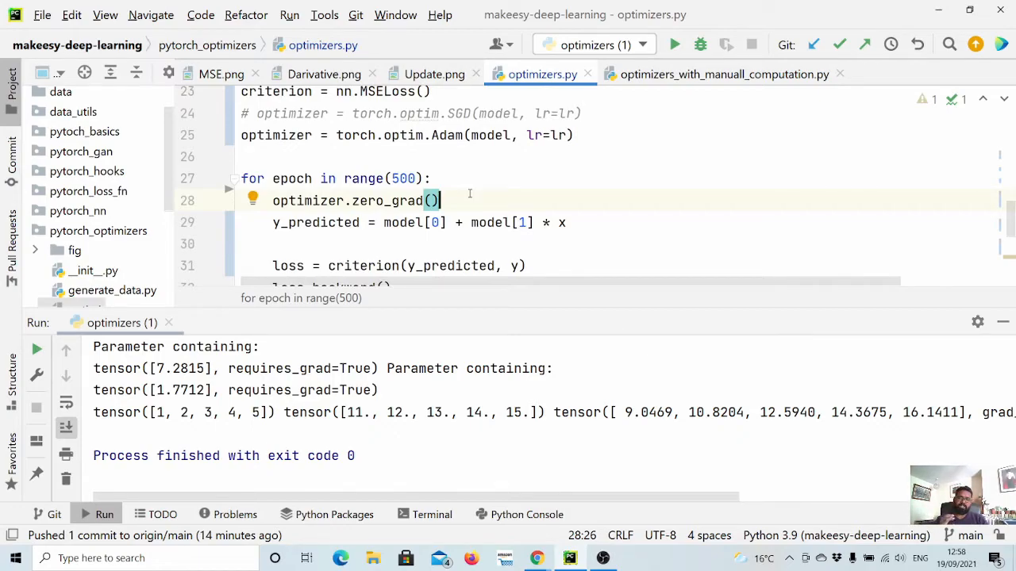